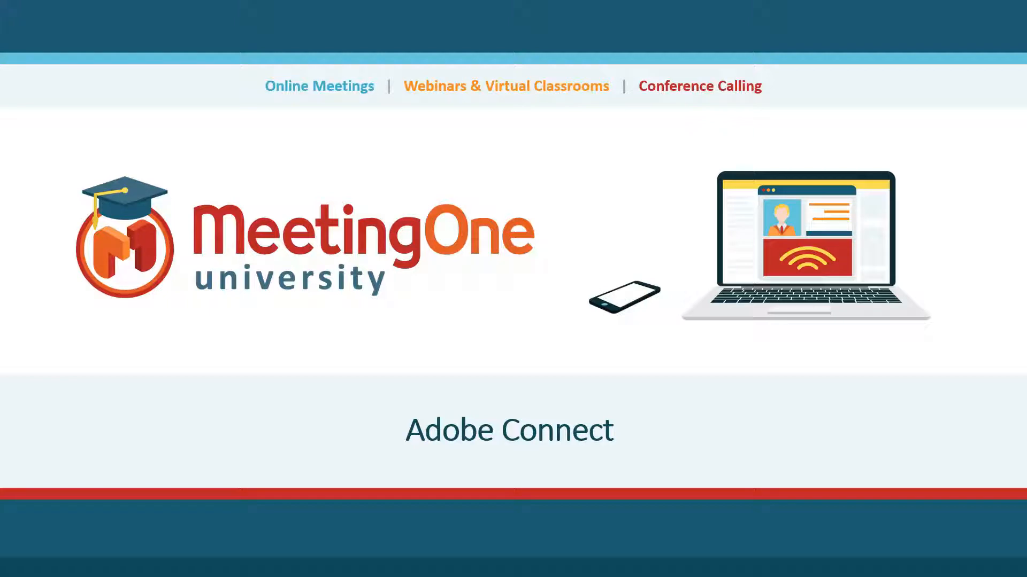
mouse_move(956, 463)
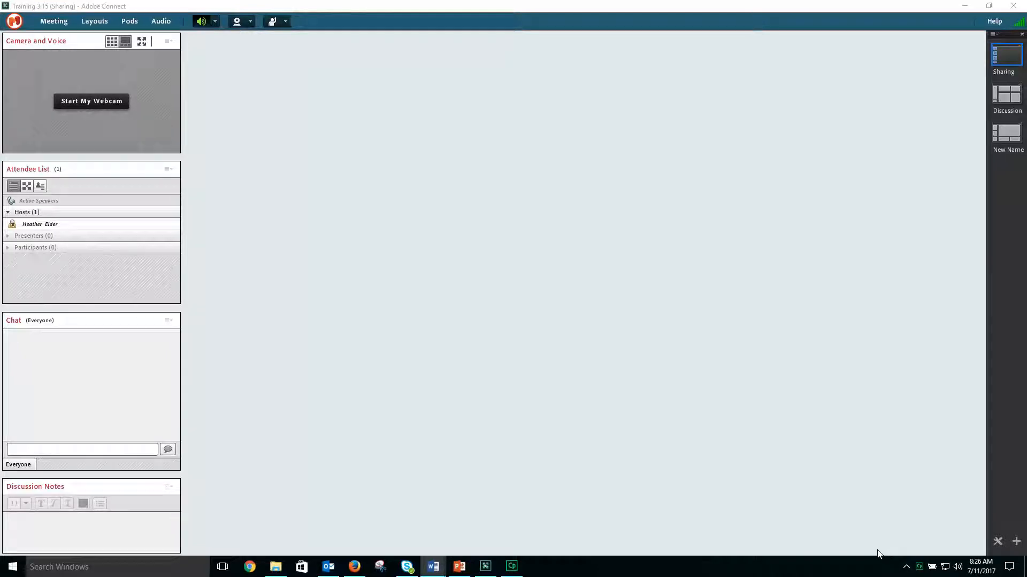
mouse_move(745, 525)
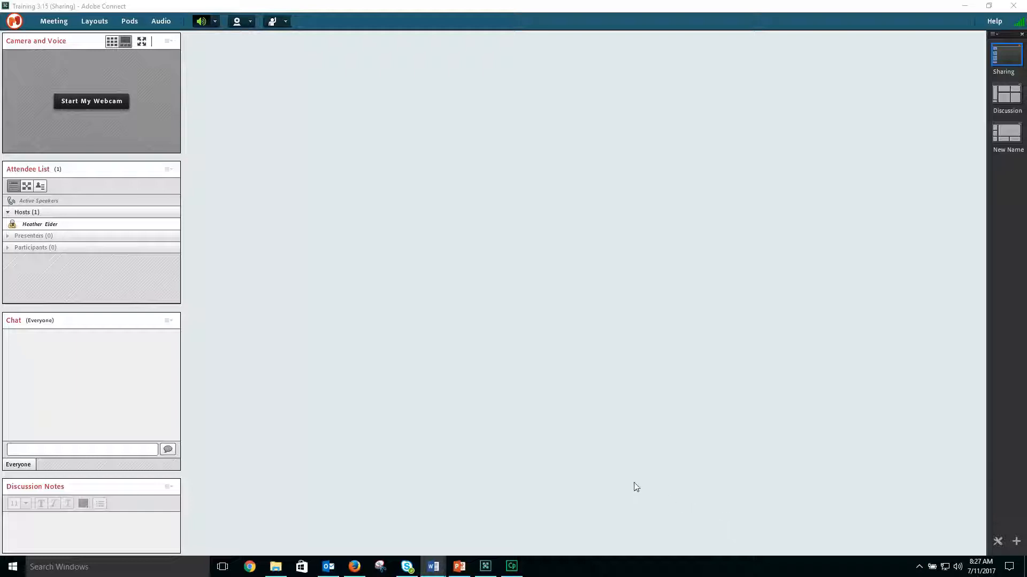
mouse_move(551, 438)
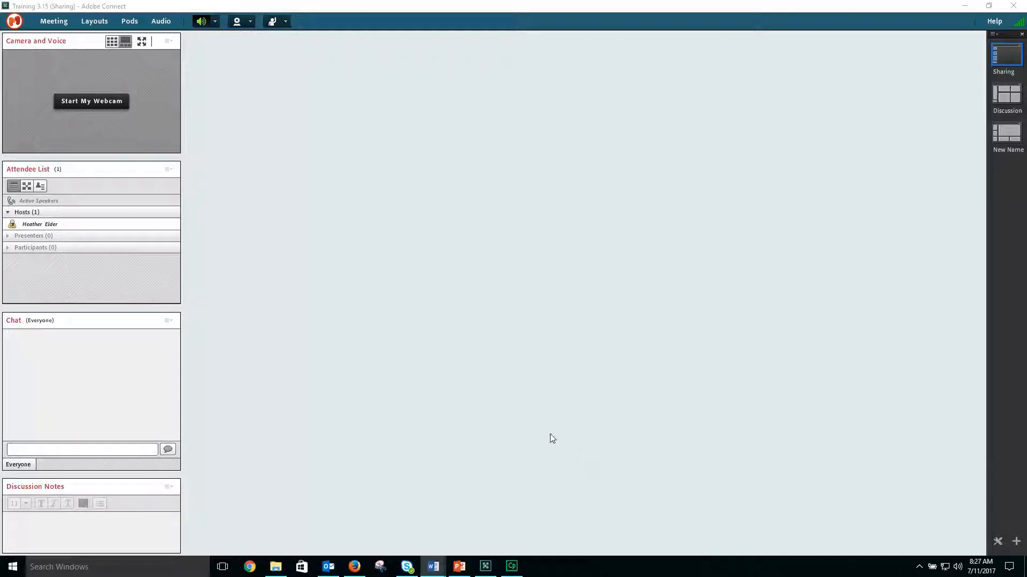
mouse_move(493, 379)
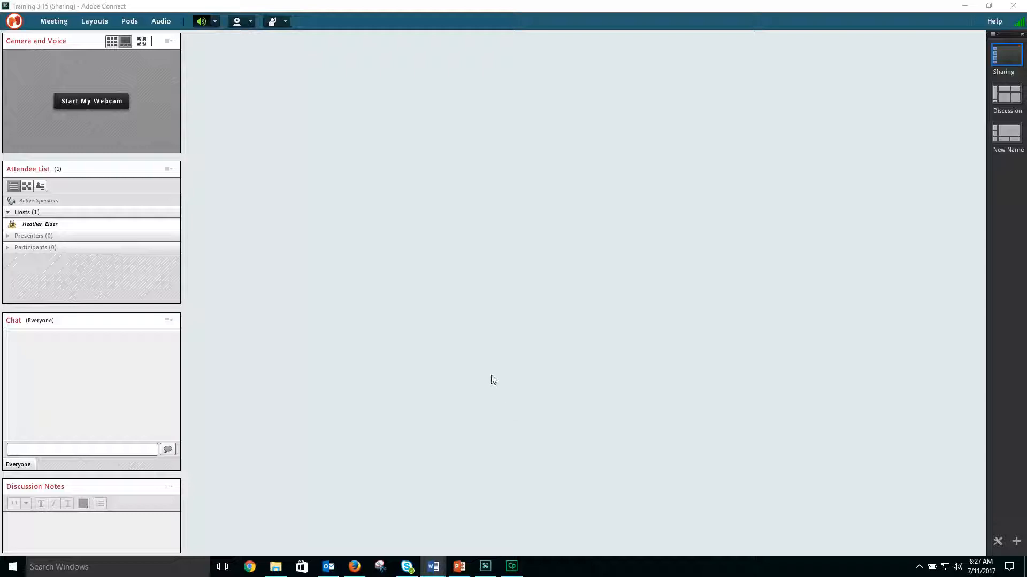
mouse_move(459, 311)
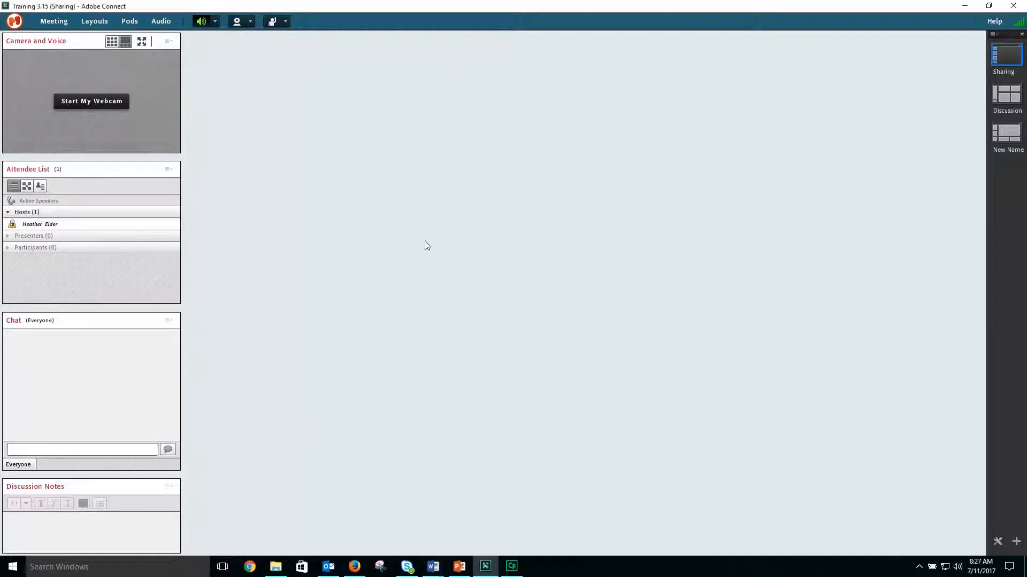
Bring up the Pods menu to browse pod types that can be added.
left_click(129, 22)
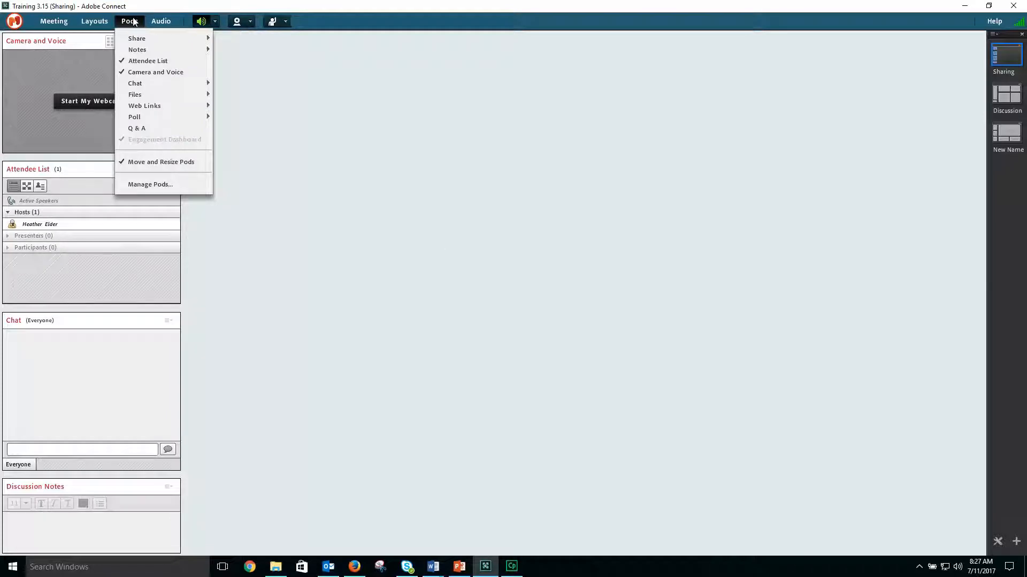
mouse_move(135, 83)
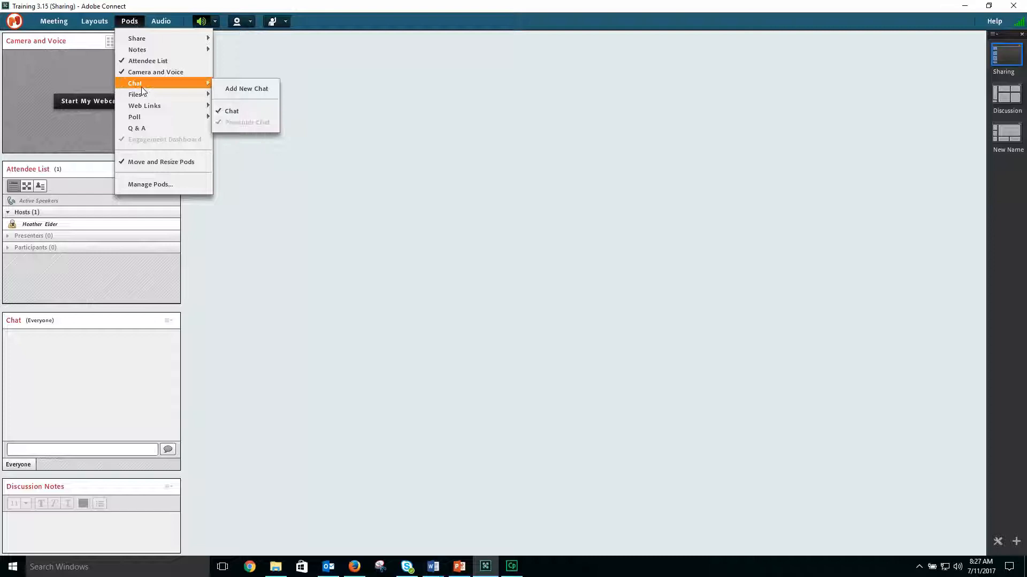
mouse_move(134, 116)
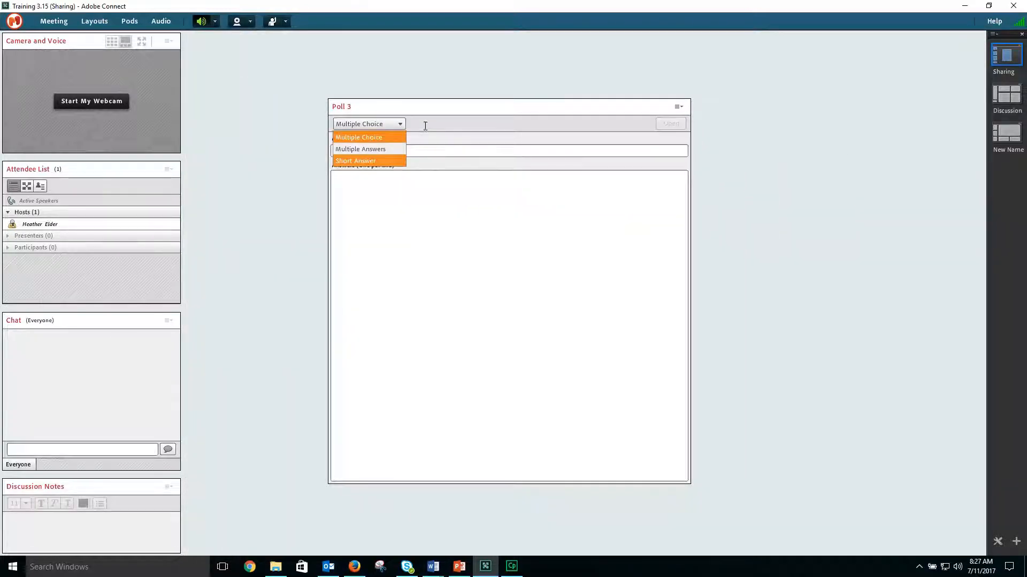
mouse_move(426, 139)
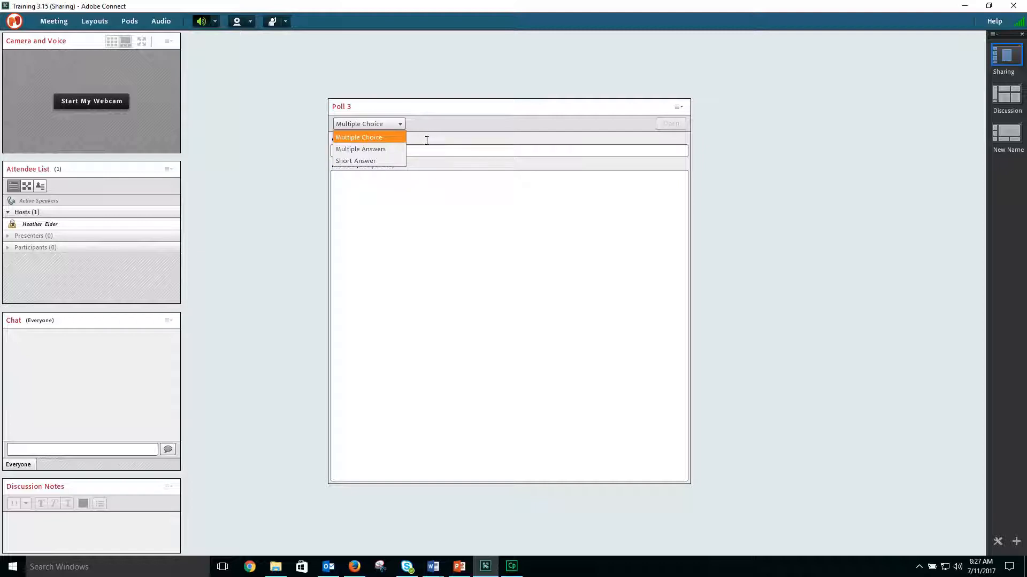
mouse_move(361, 149)
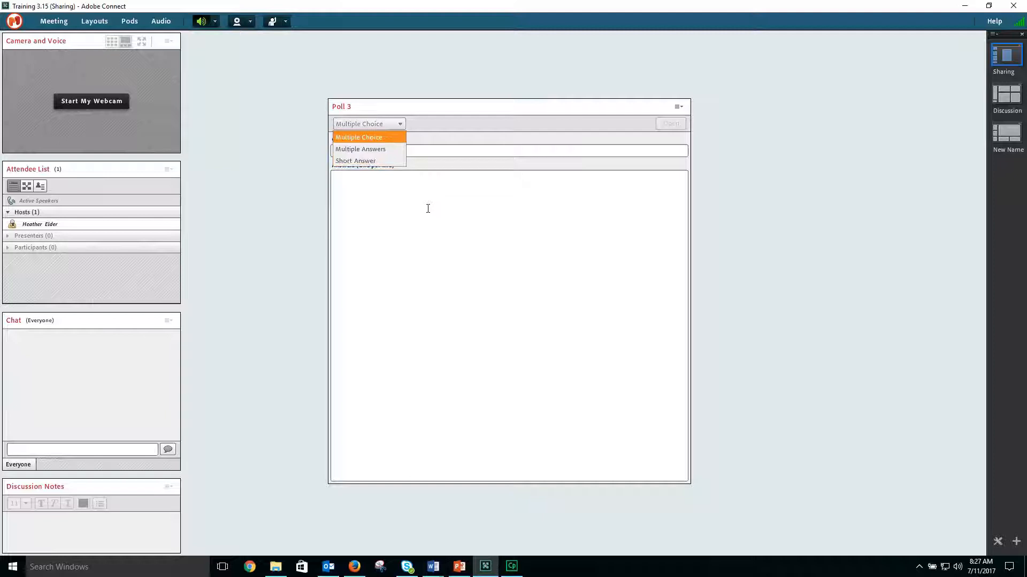
Enter the question "Which did you like better?" with answers Blue, Red, Green, Yellow and Rainbow.
left_click(358, 137)
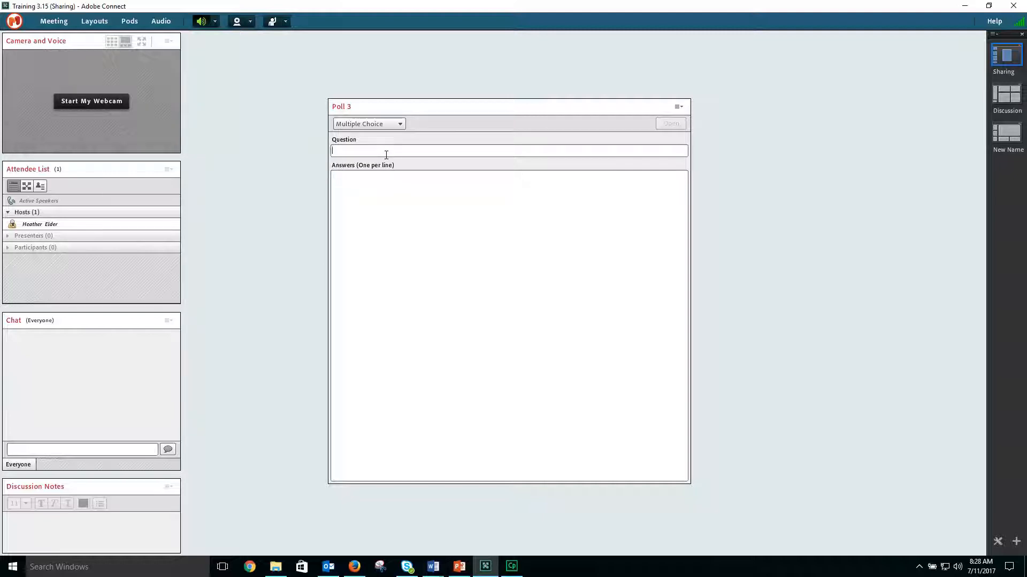
type("Which did you like better?")
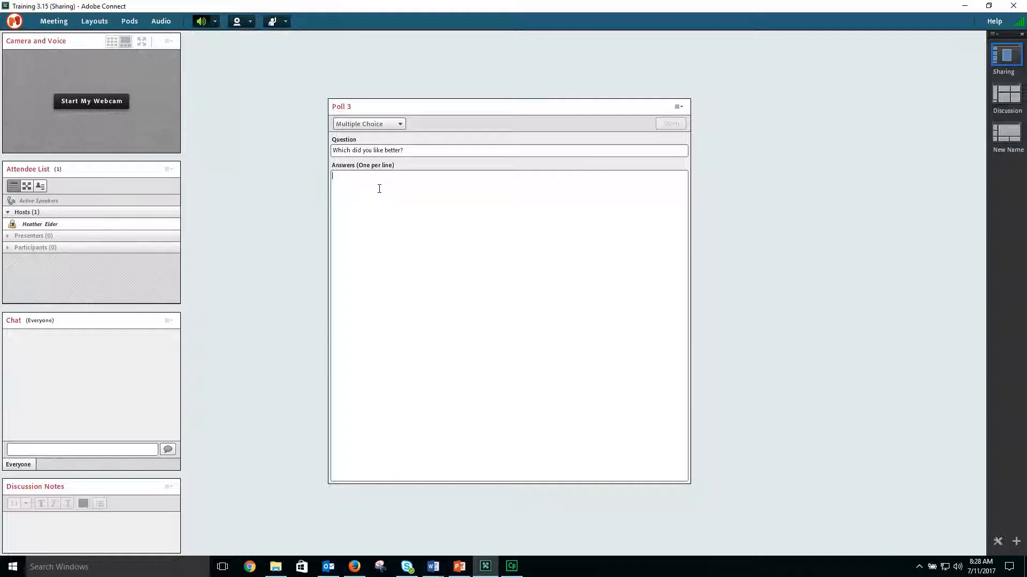
type("Blue")
type("Red")
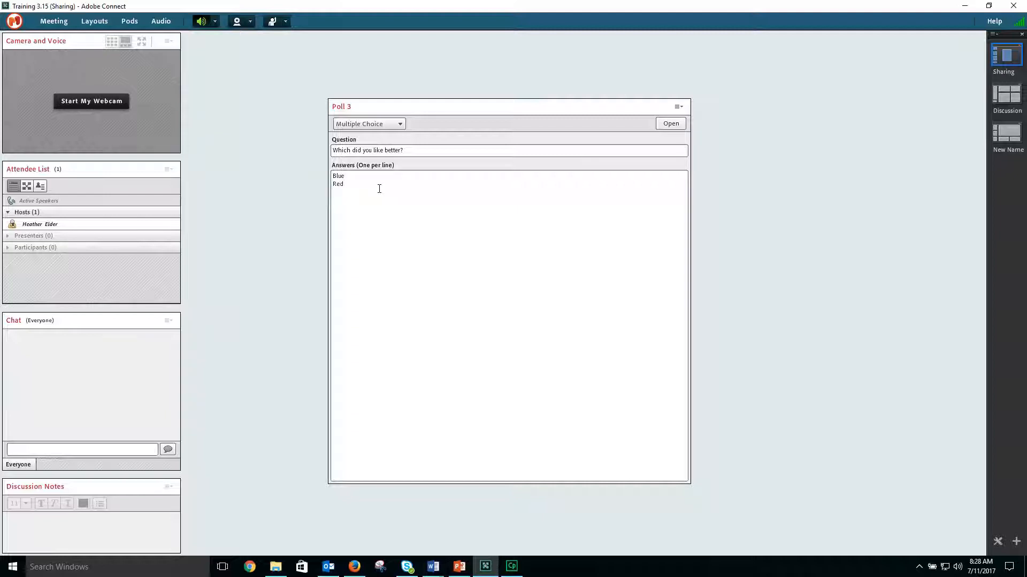
type("Green")
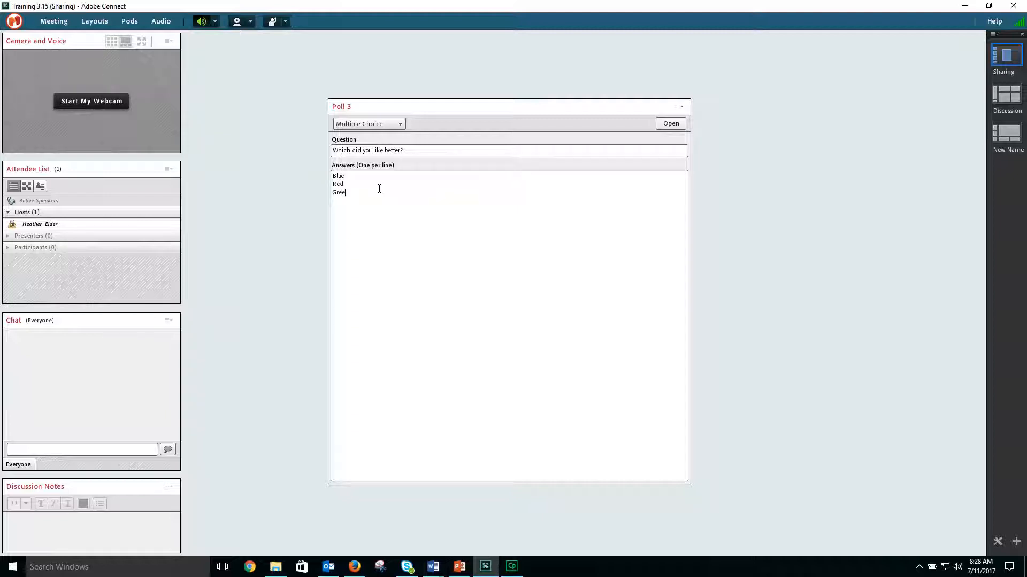
type("n")
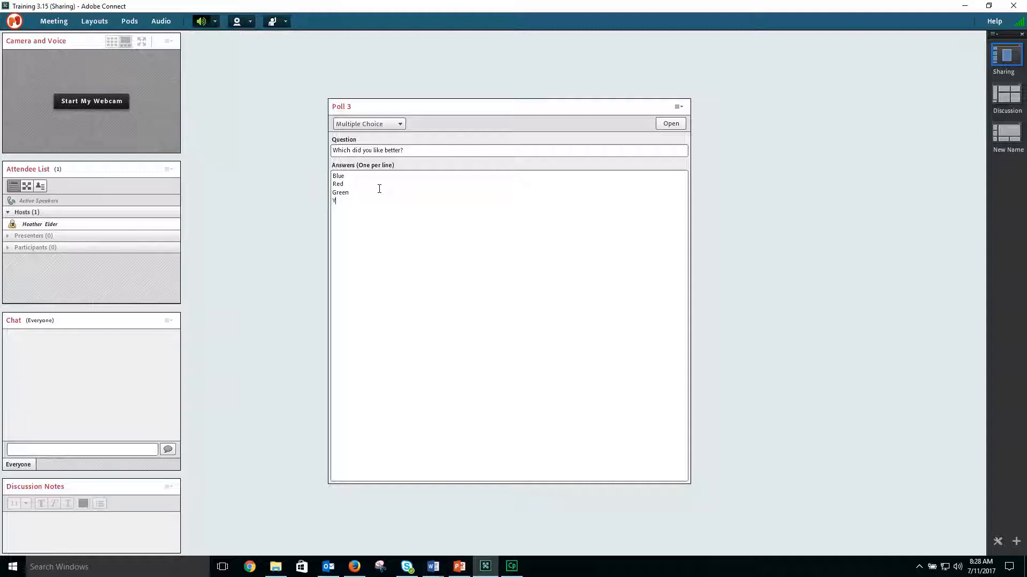
type("ellow")
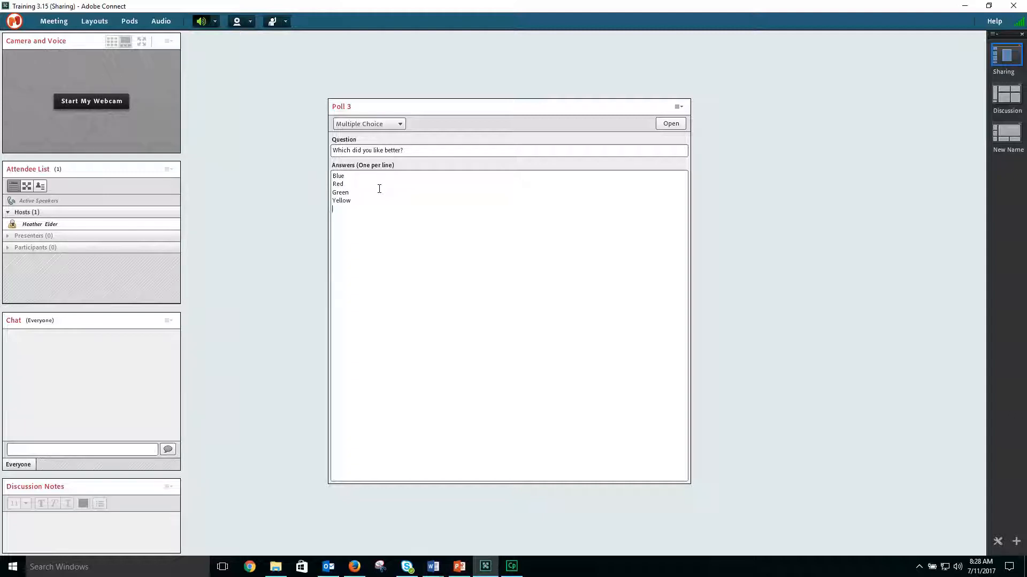
type("Rainbow")
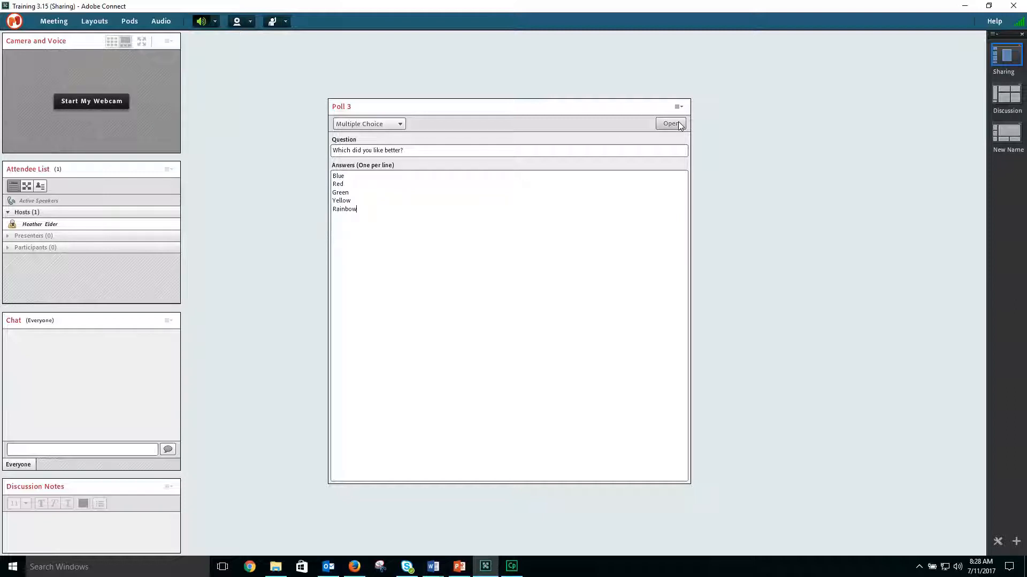
Start voting on the colour poll, vote Red then Green, and broadcast the results.
left_click(669, 124)
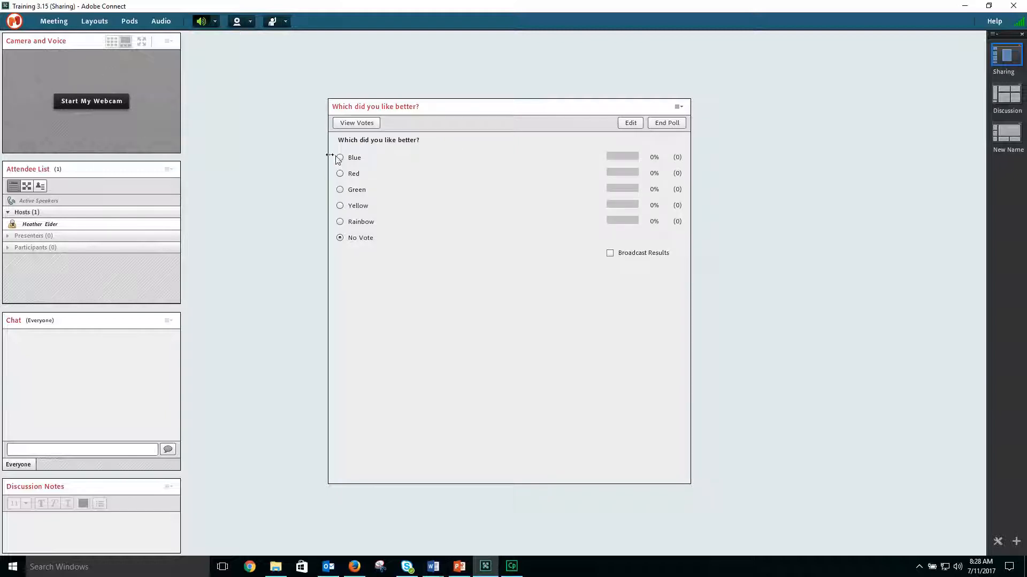
left_click(340, 173)
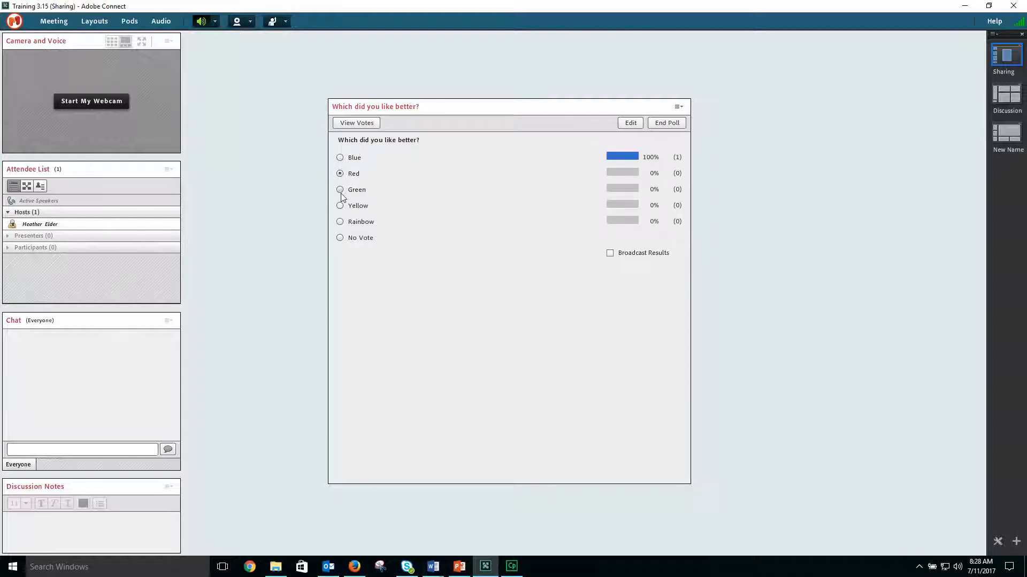
left_click(340, 189)
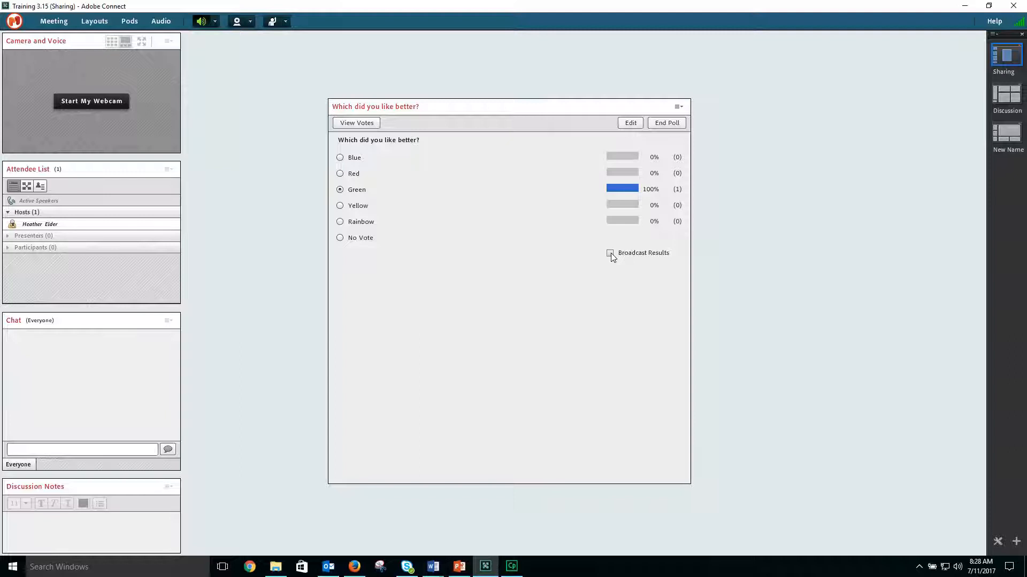
left_click(610, 253)
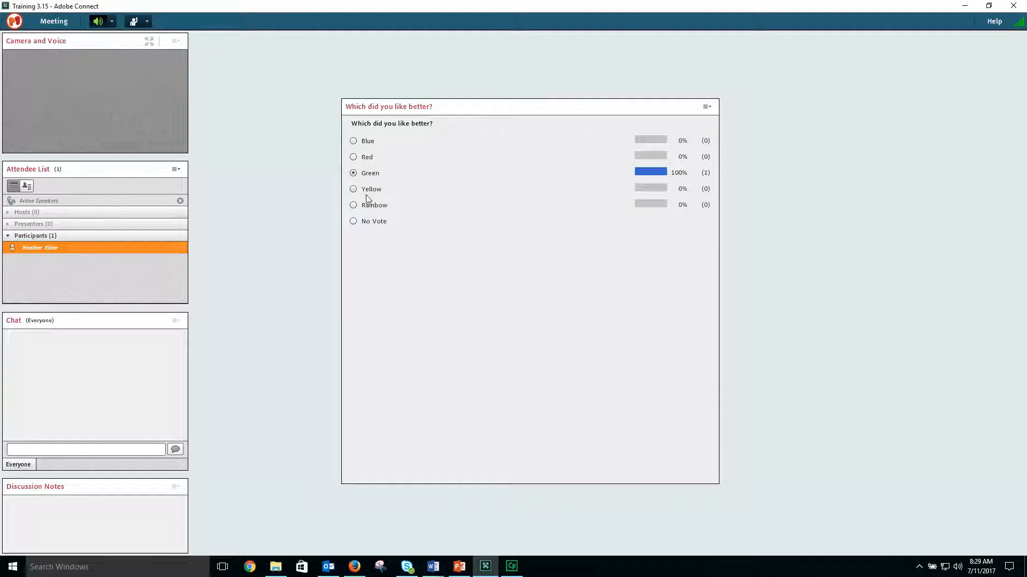
mouse_move(634, 257)
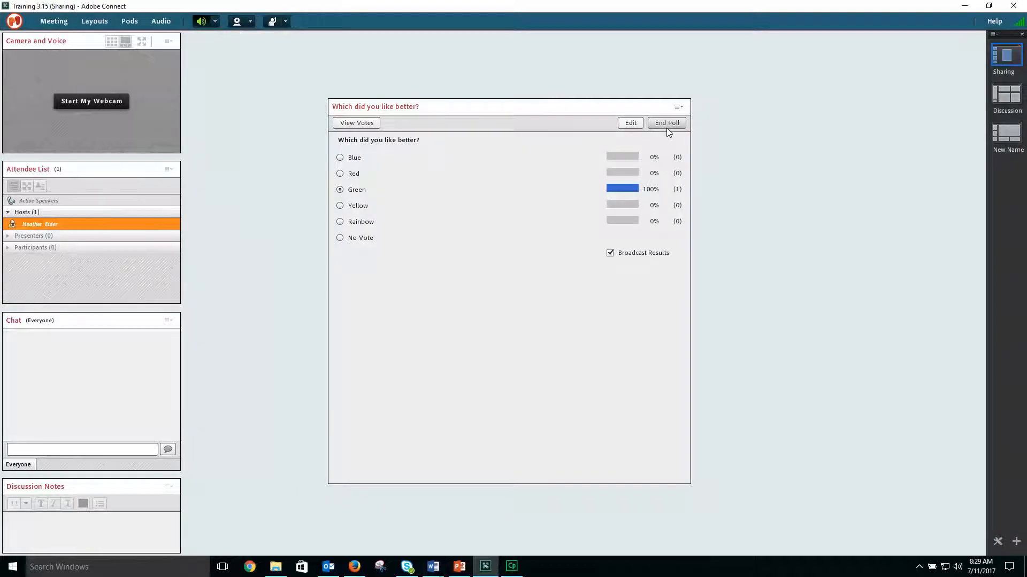
End the colour poll so it stops accepting votes, Green staying at 100%.
left_click(666, 123)
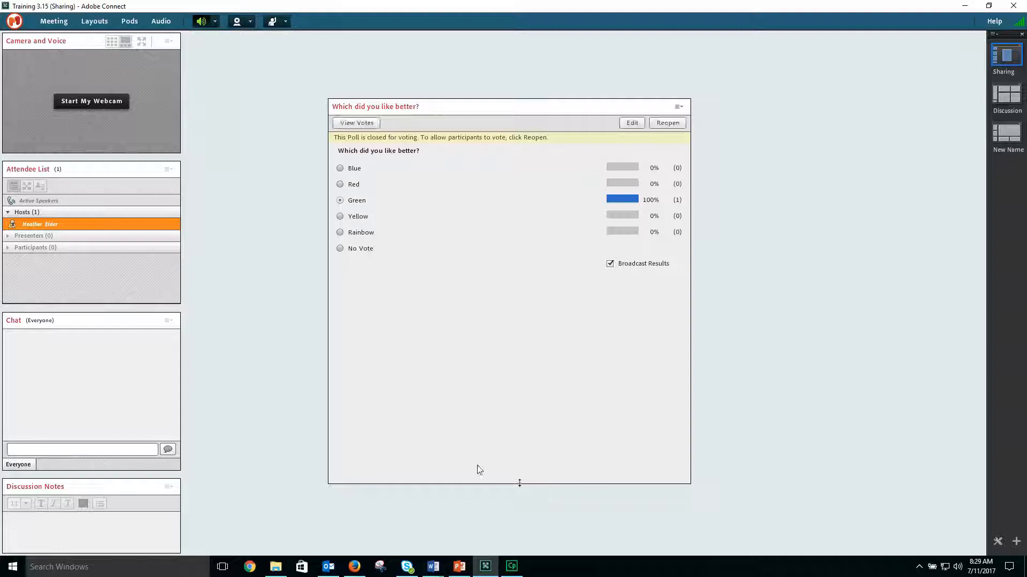
Add a new poll pod, Poll 4, and set its type to Multiple Answers.
left_click(129, 21)
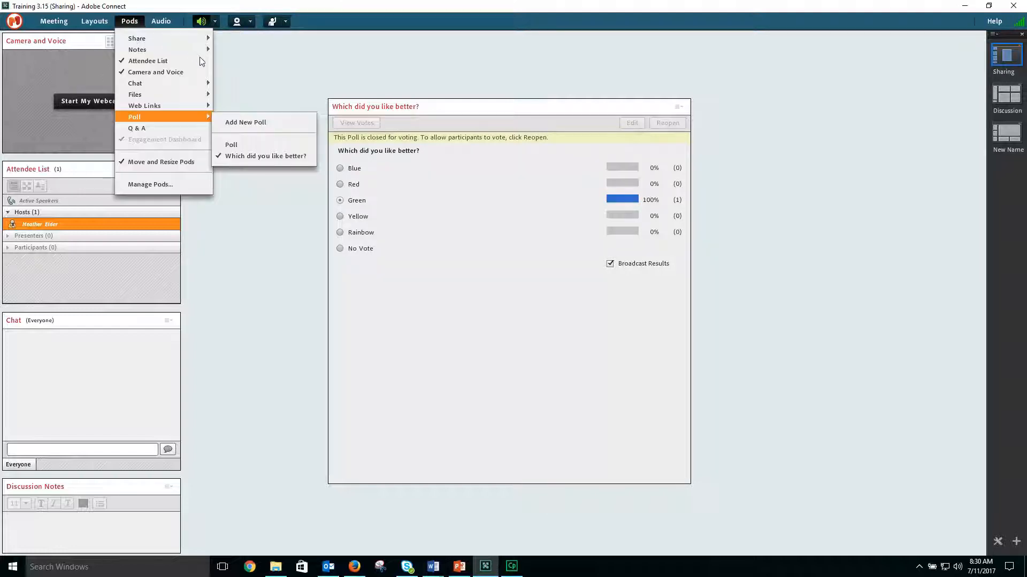
left_click(246, 122)
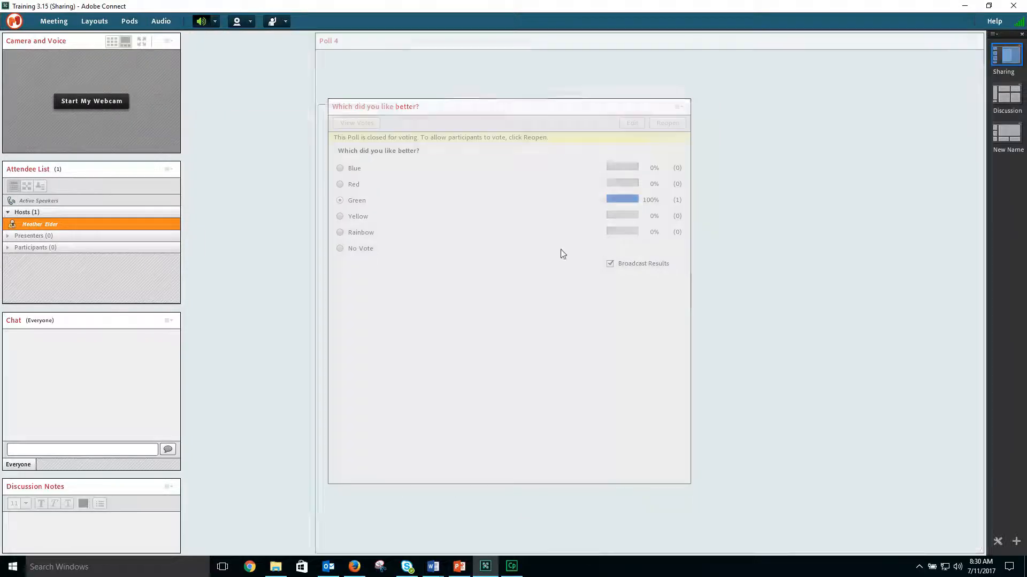
left_click(631, 123)
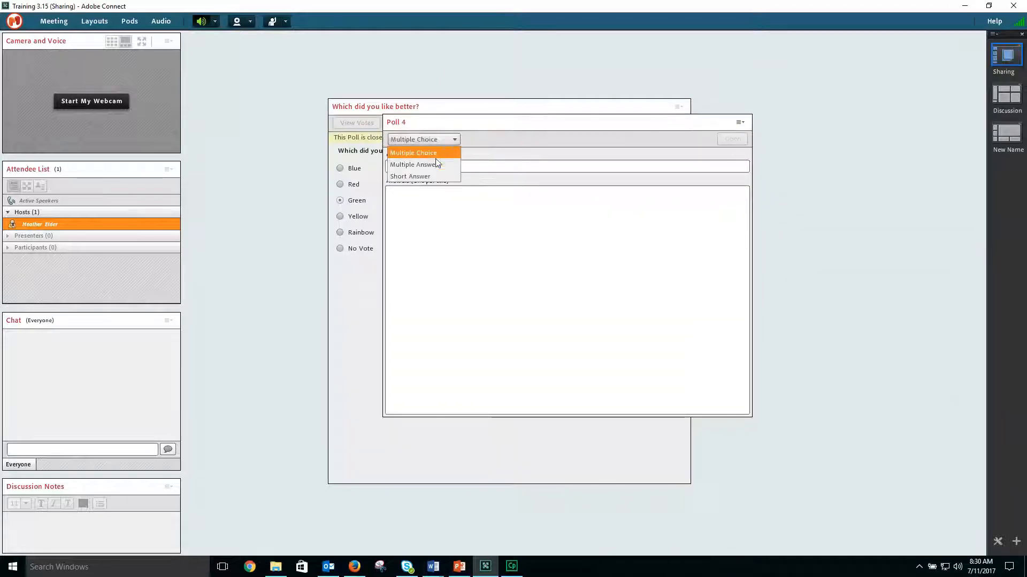
mouse_move(415, 165)
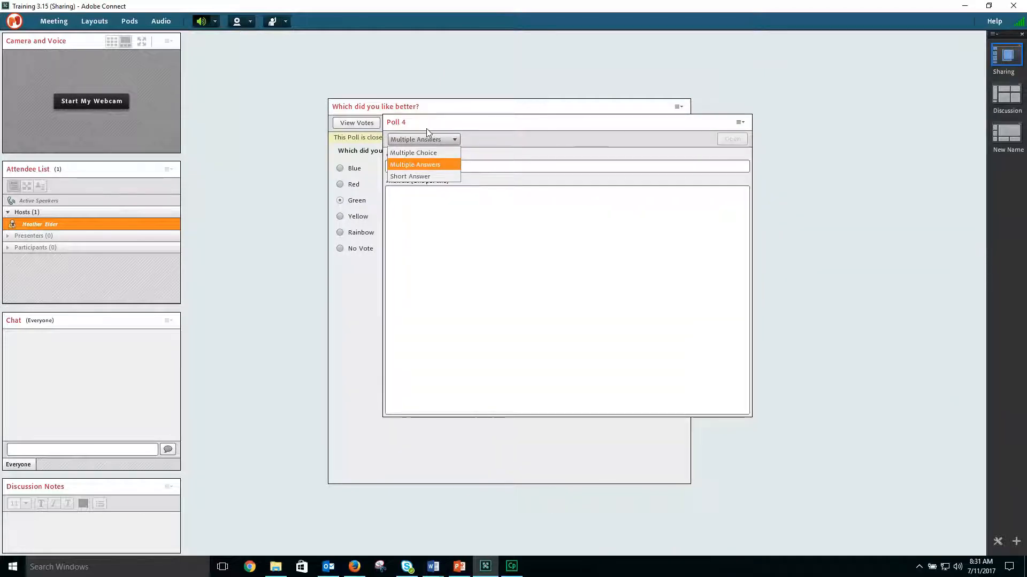
mouse_move(432, 165)
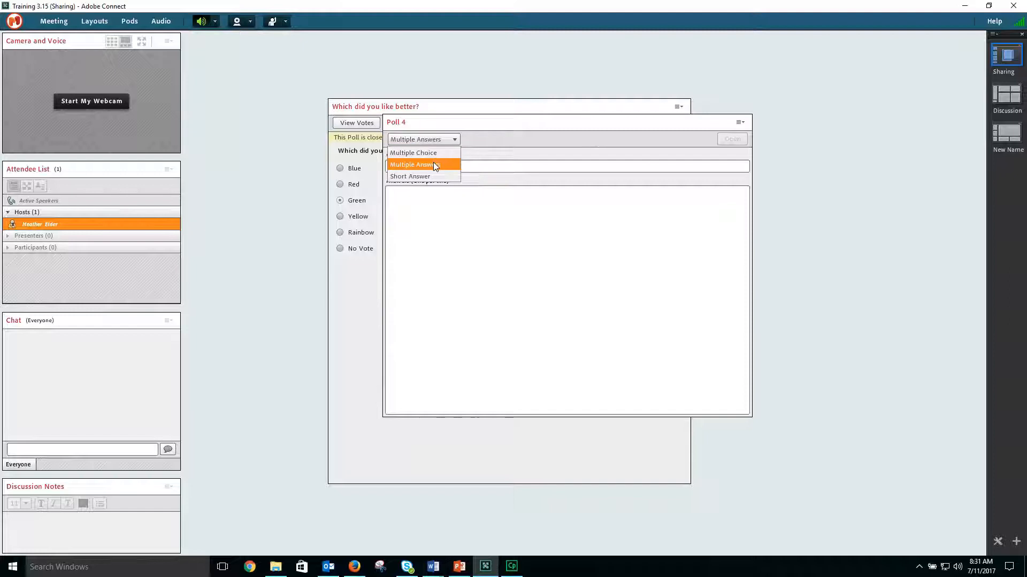
left_click(411, 164)
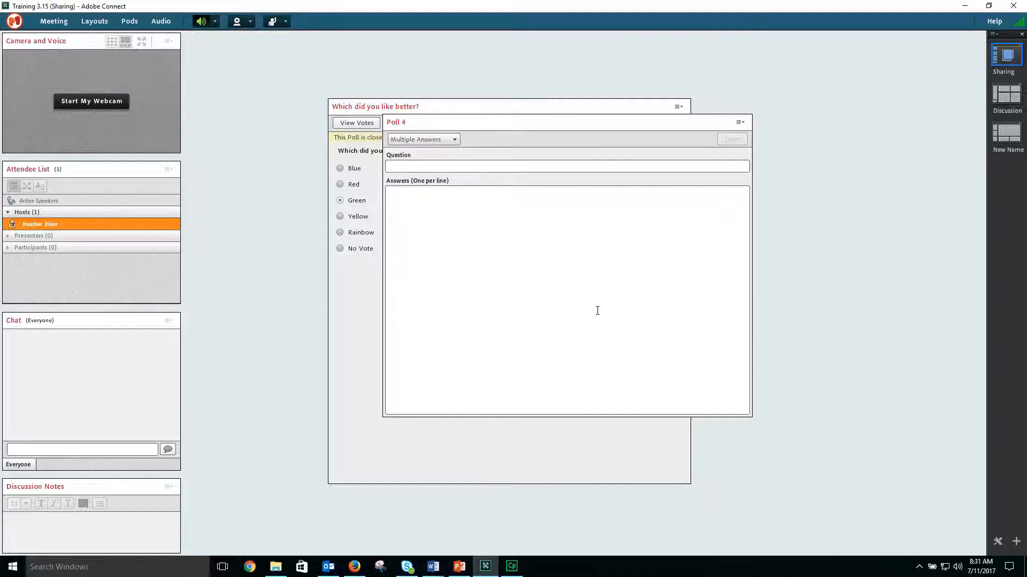
Enter the question asking to choose your top 2 choices for our next meeting.
left_click(566, 166)
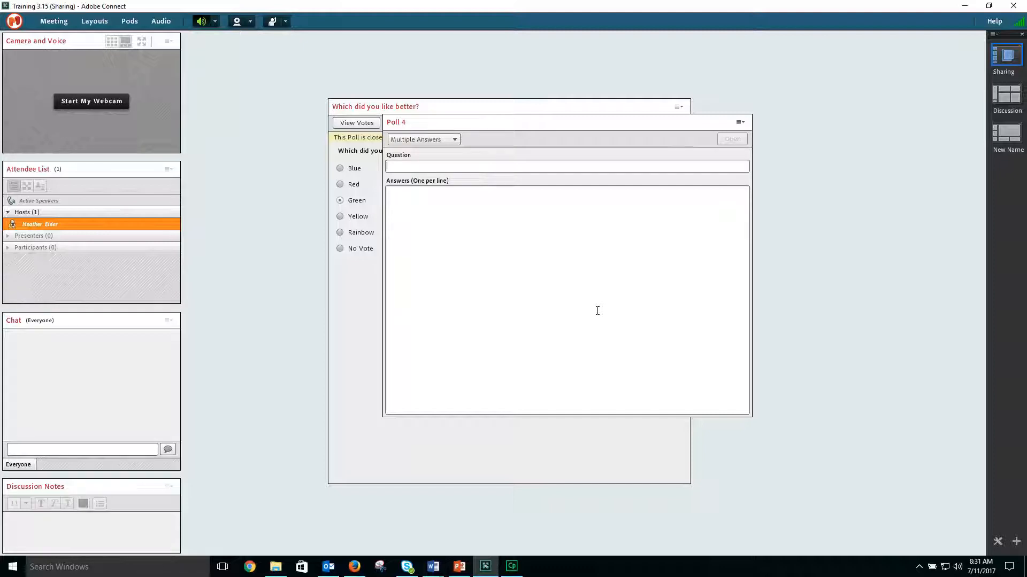
type("Choose")
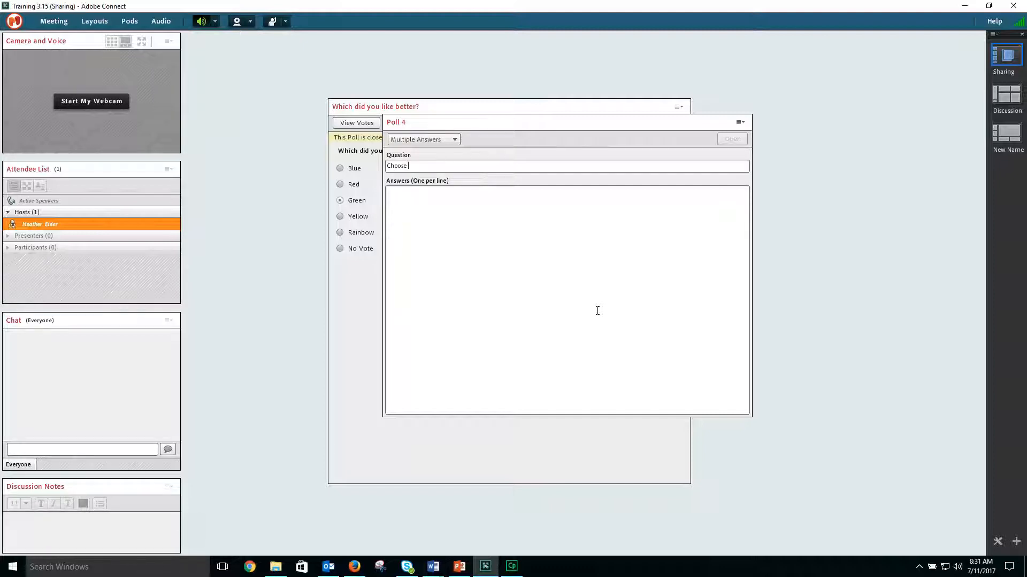
type("your top")
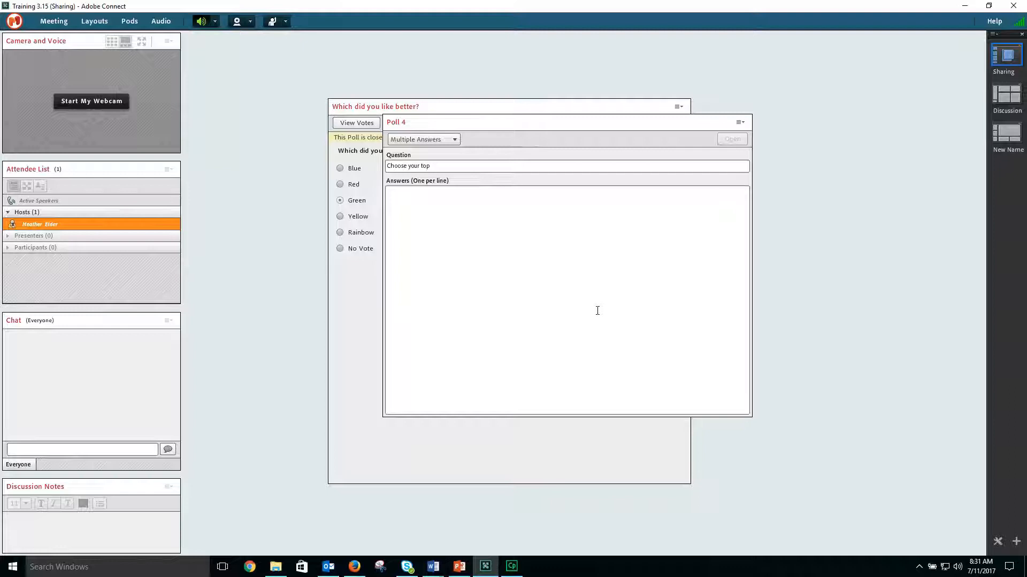
type("2")
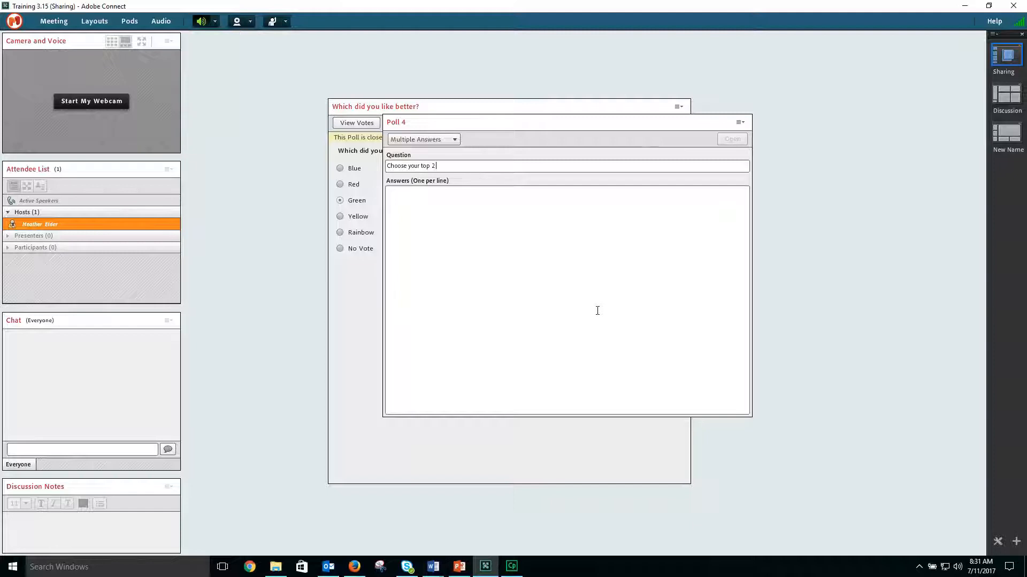
type("for our ne")
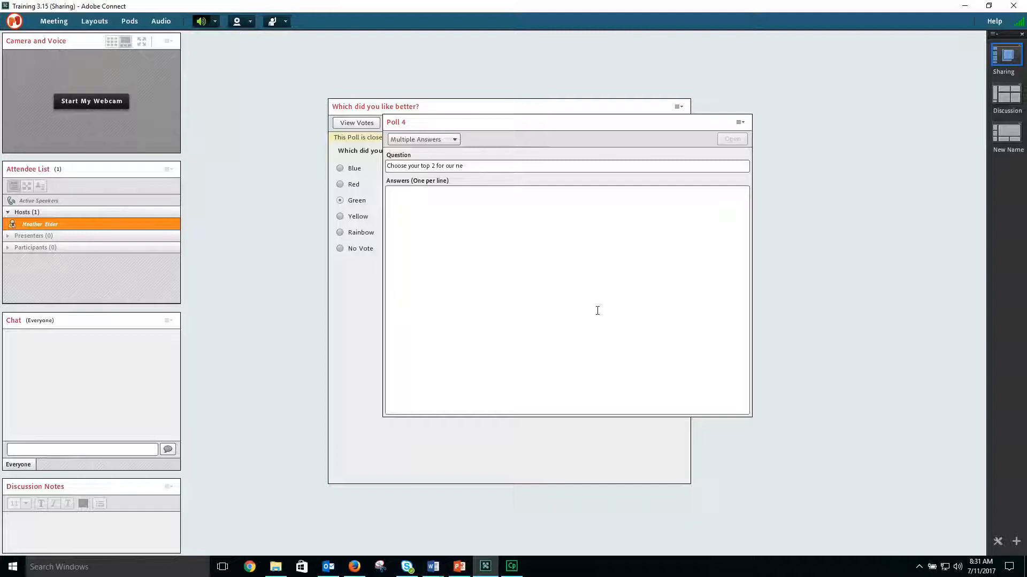
type("xt meeting")
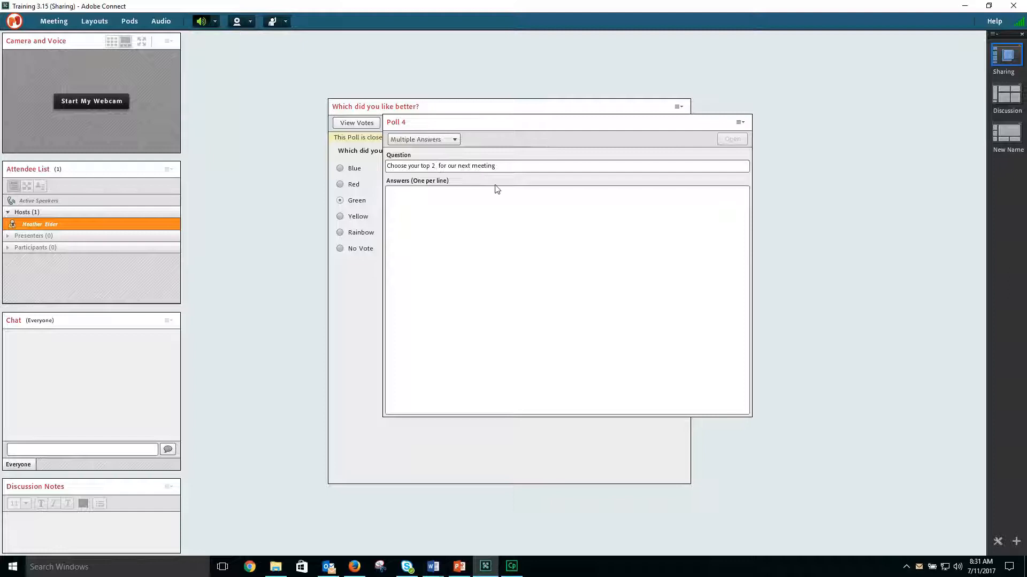
type("choices")
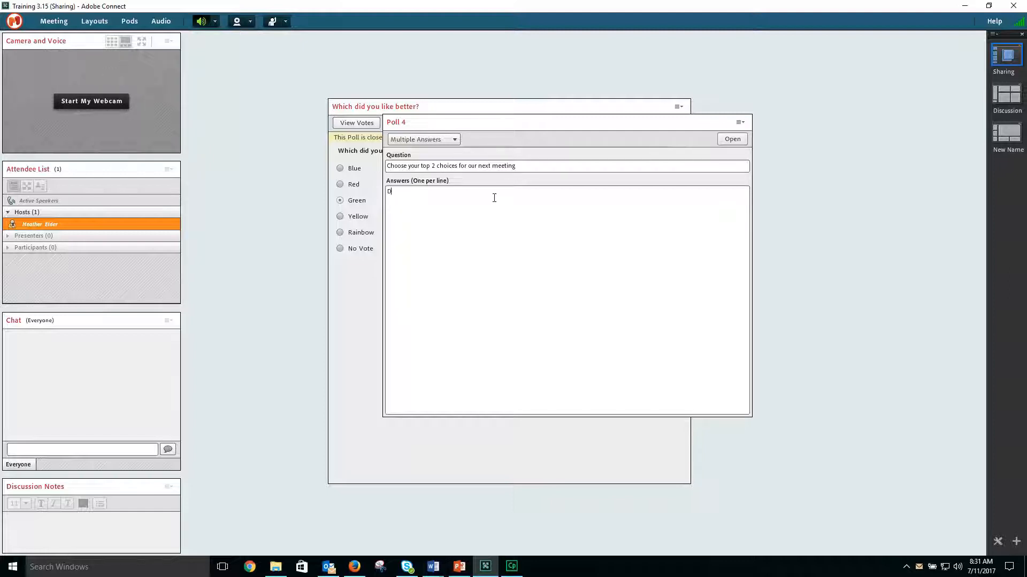
List the city answers Dallas, Denver, Chicago, Boca and Atlanta, one per line.
type("allas")
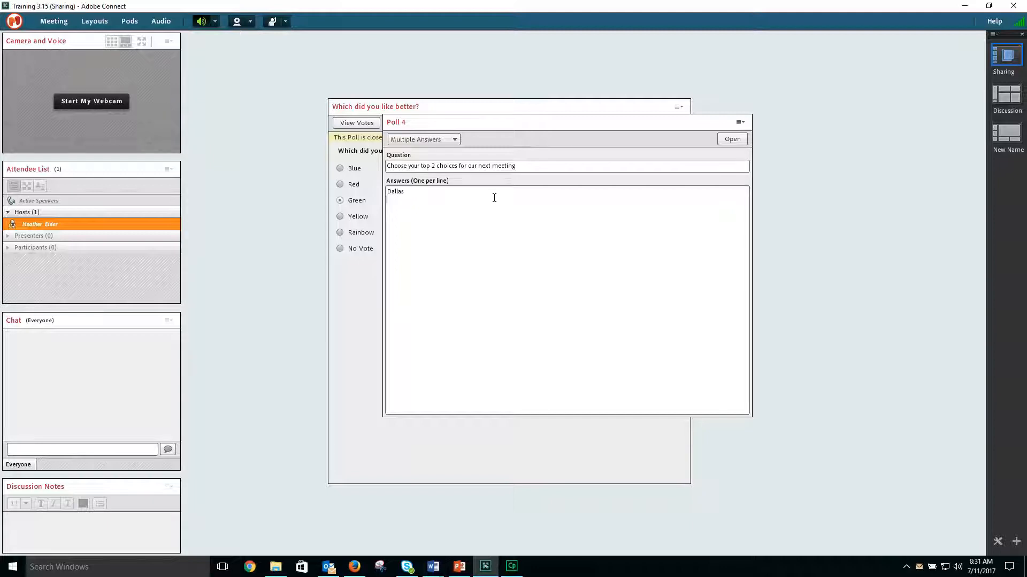
type("Denver")
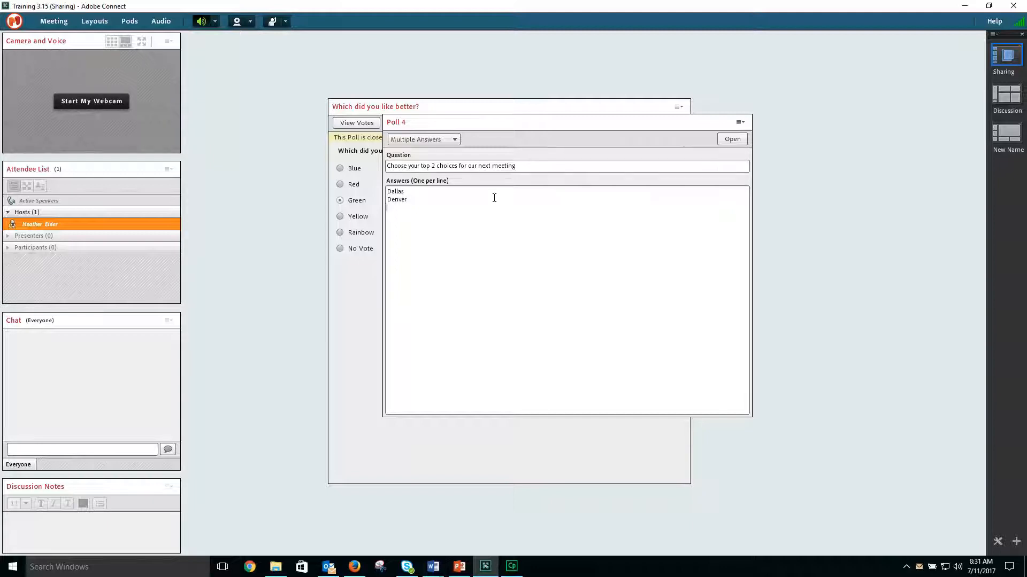
type("Chi")
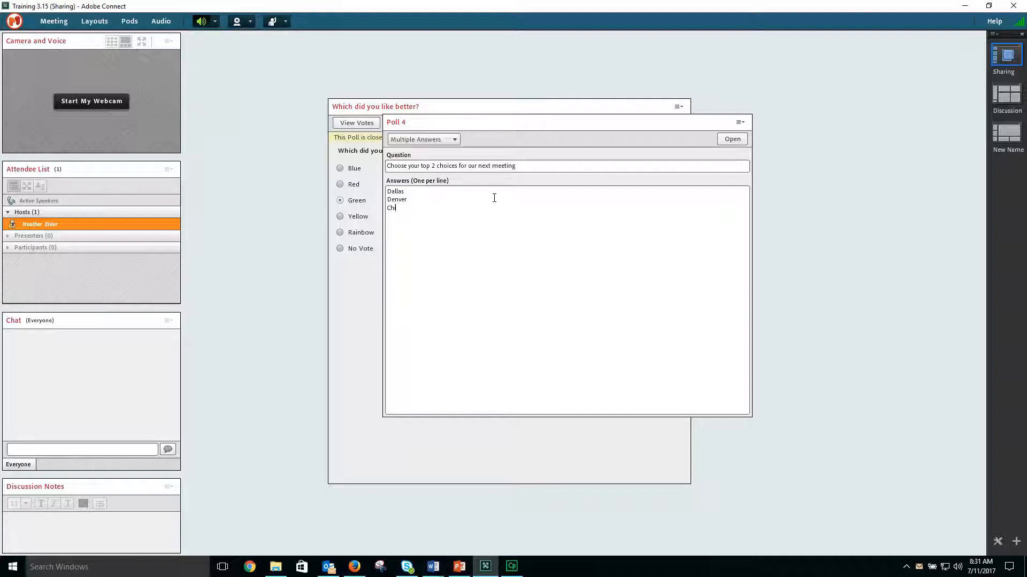
type("cago")
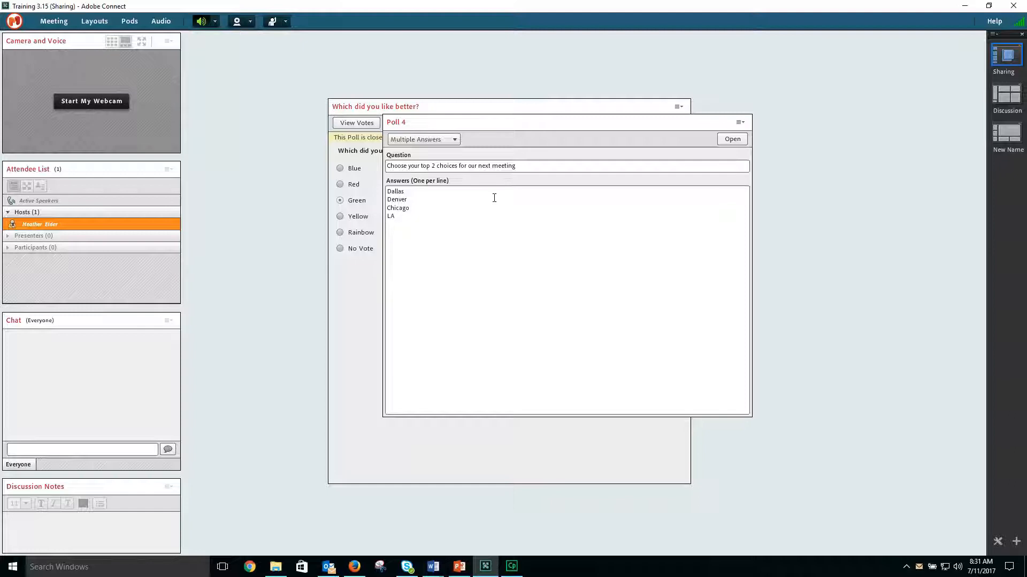
type("Boca")
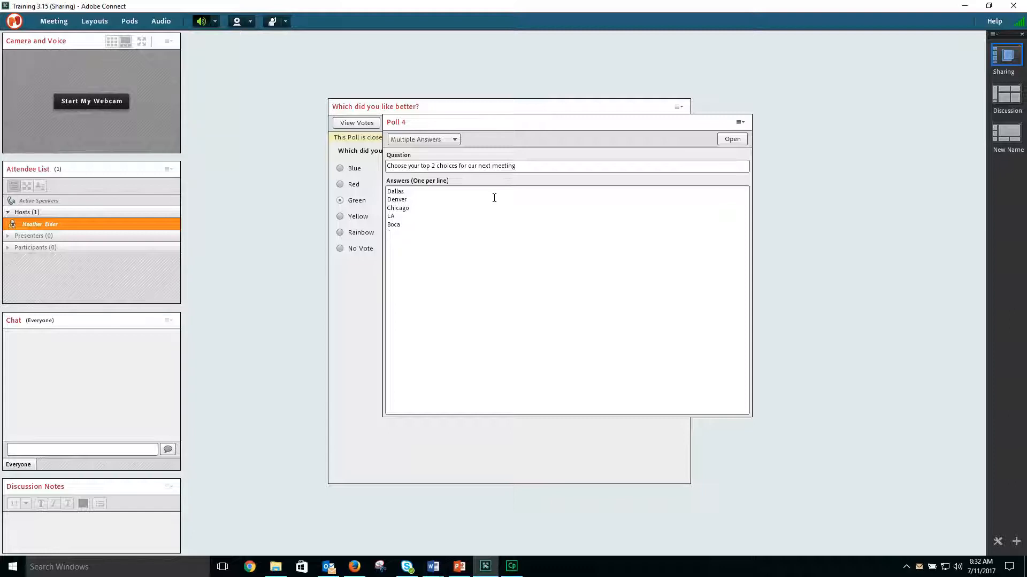
type("Atlanta")
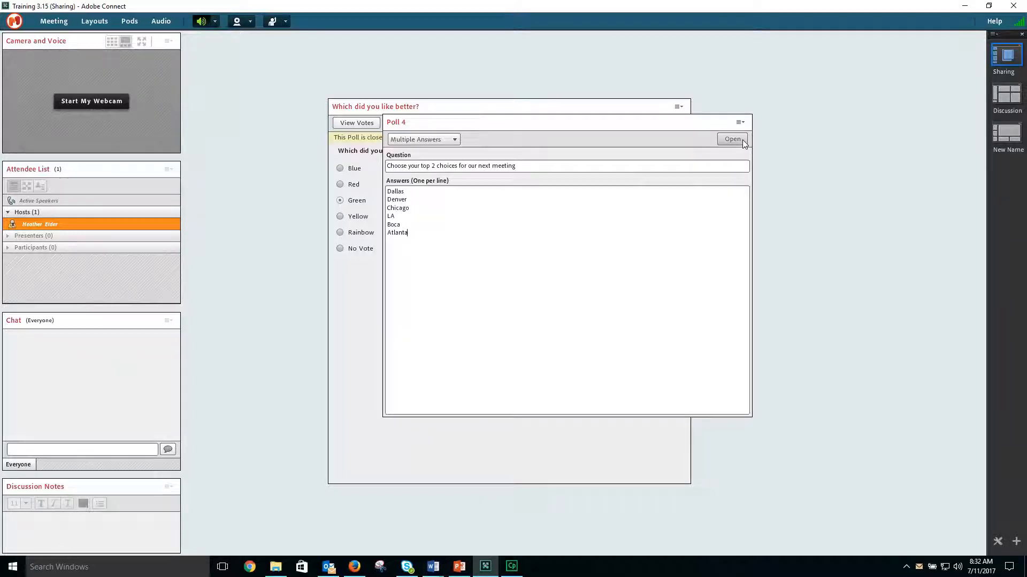
Start voting on the city poll, vote Dallas and Denver, broadcast results, then end it.
left_click(731, 139)
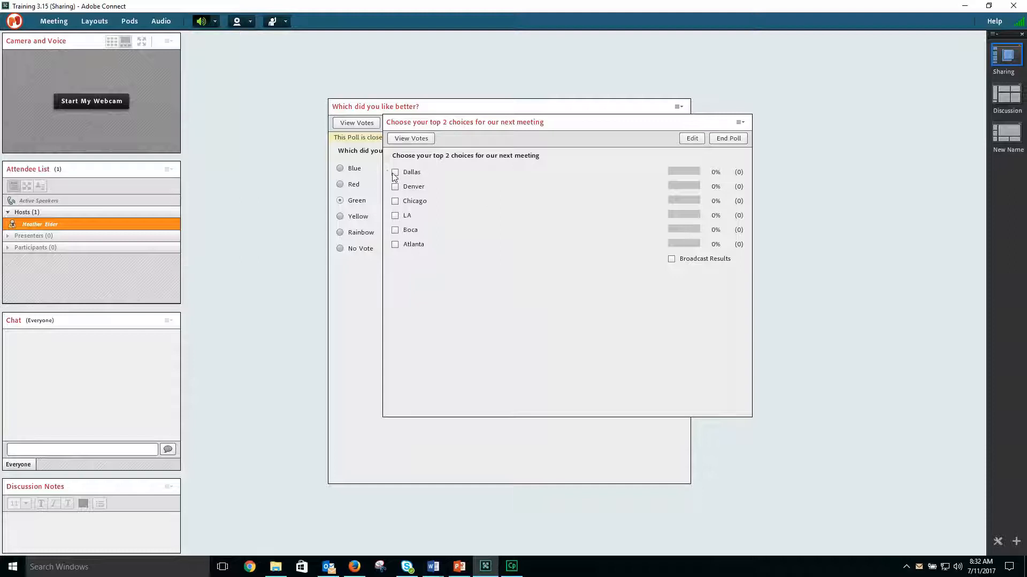
left_click(395, 171)
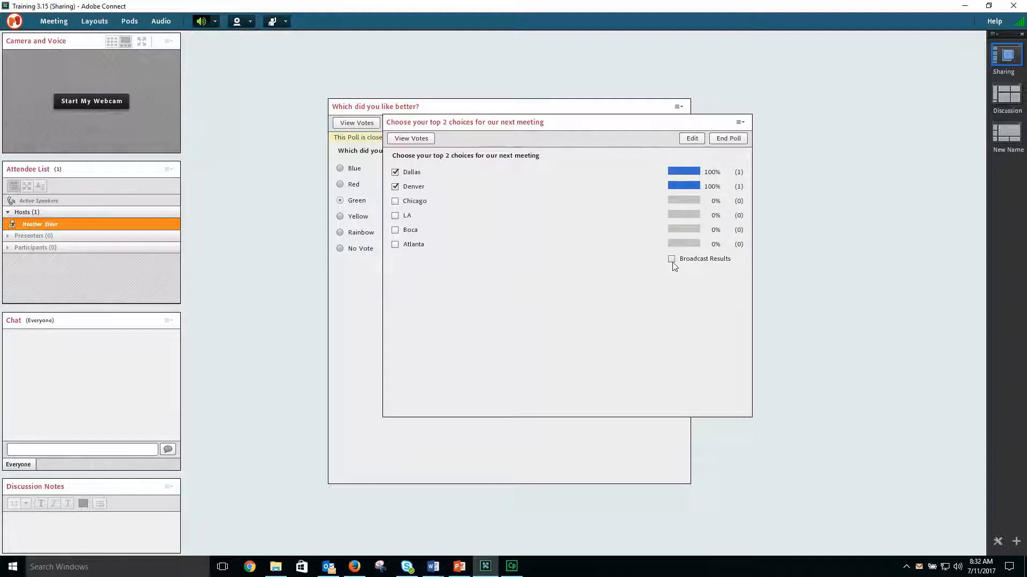
left_click(671, 259)
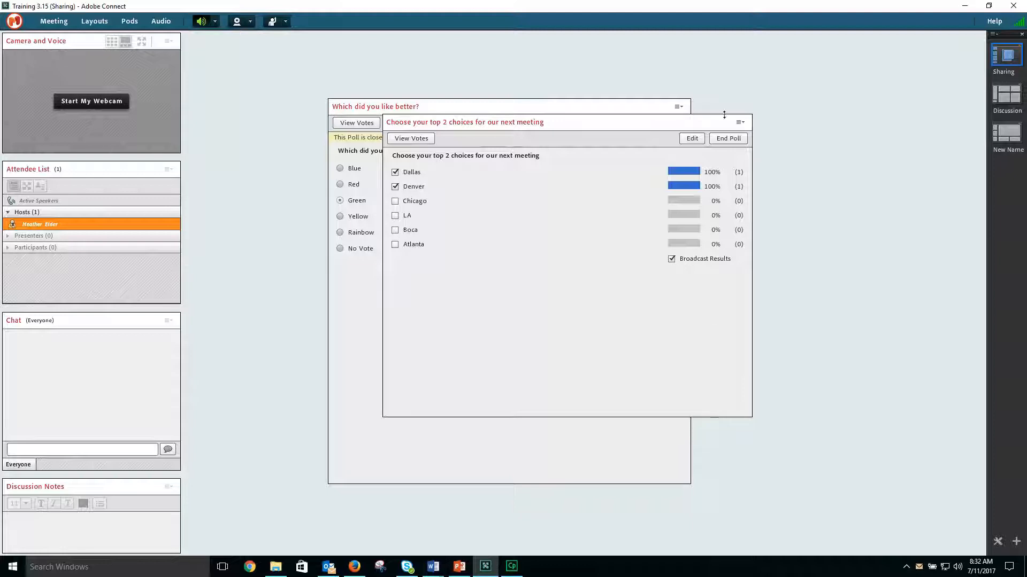
mouse_move(684, 172)
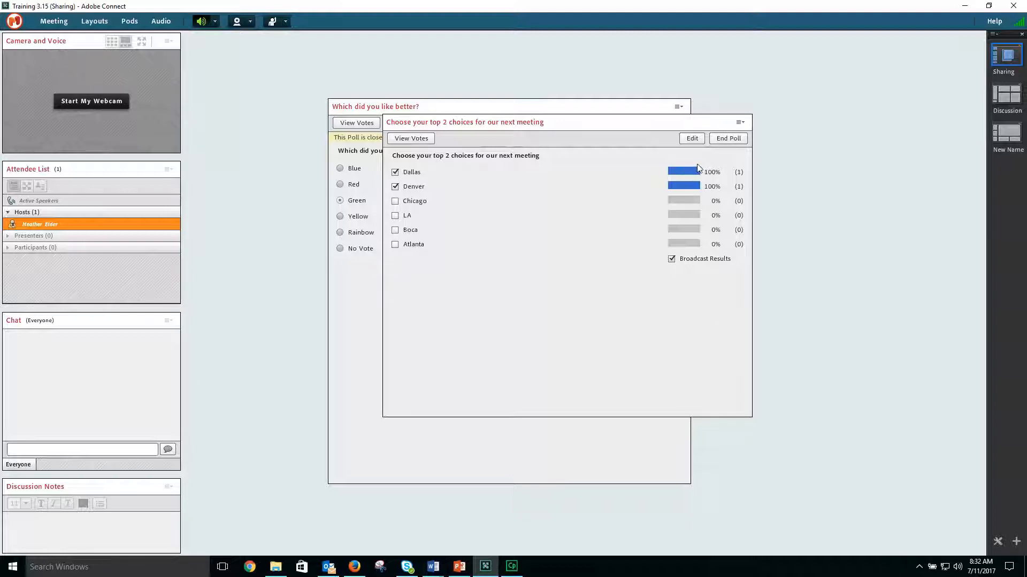
mouse_move(707, 164)
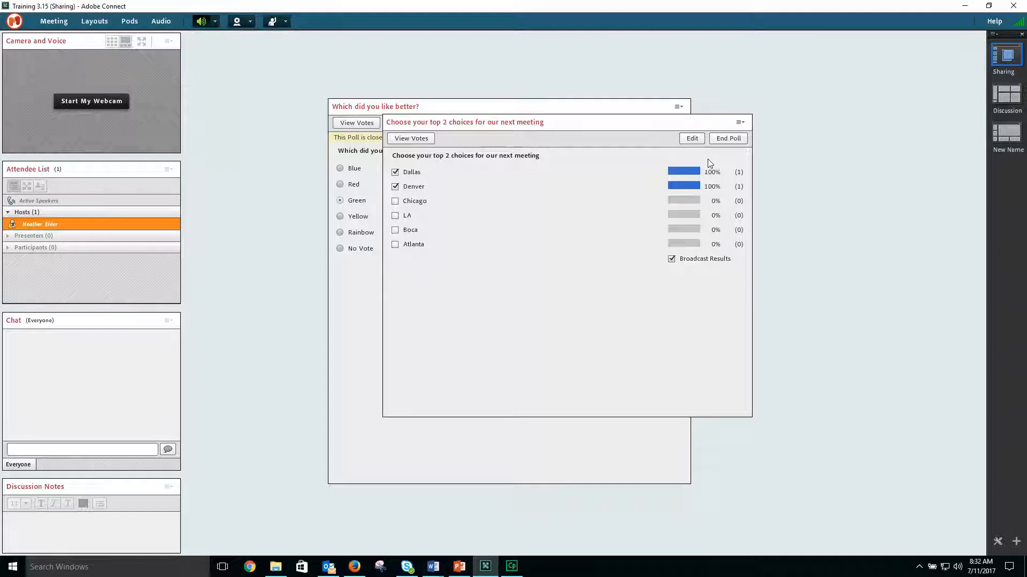
mouse_move(716, 155)
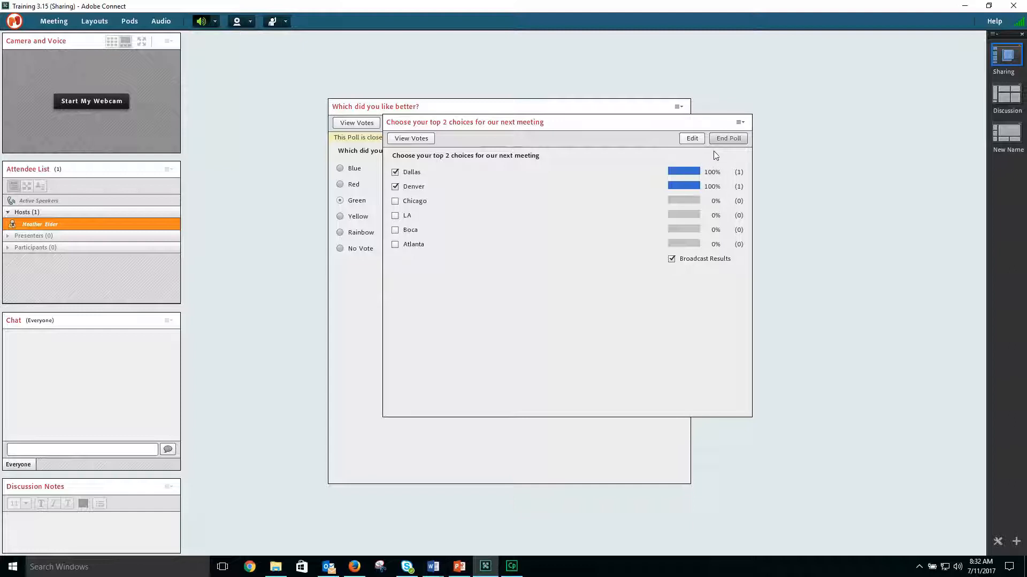
left_click(727, 138)
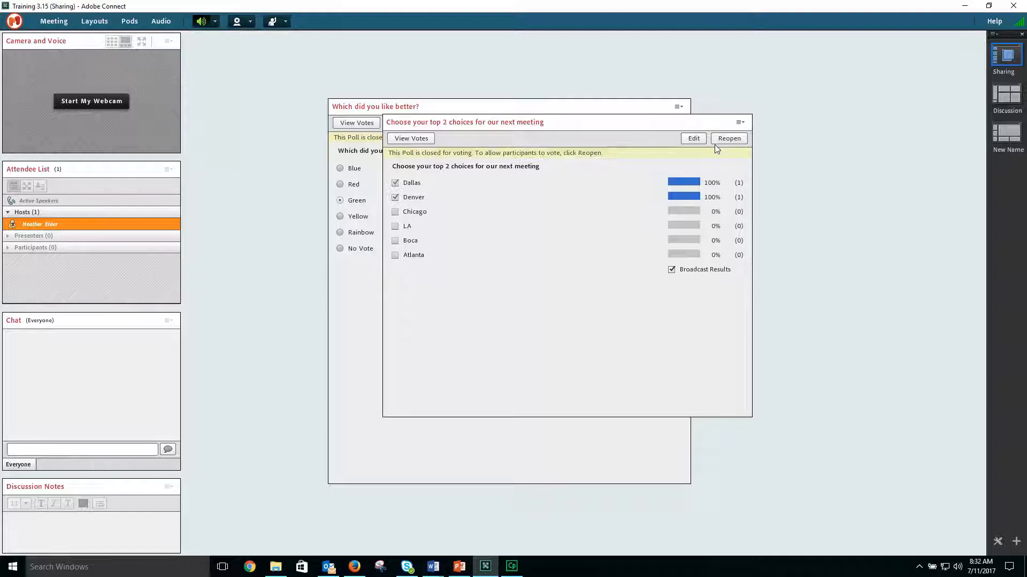
mouse_move(620, 305)
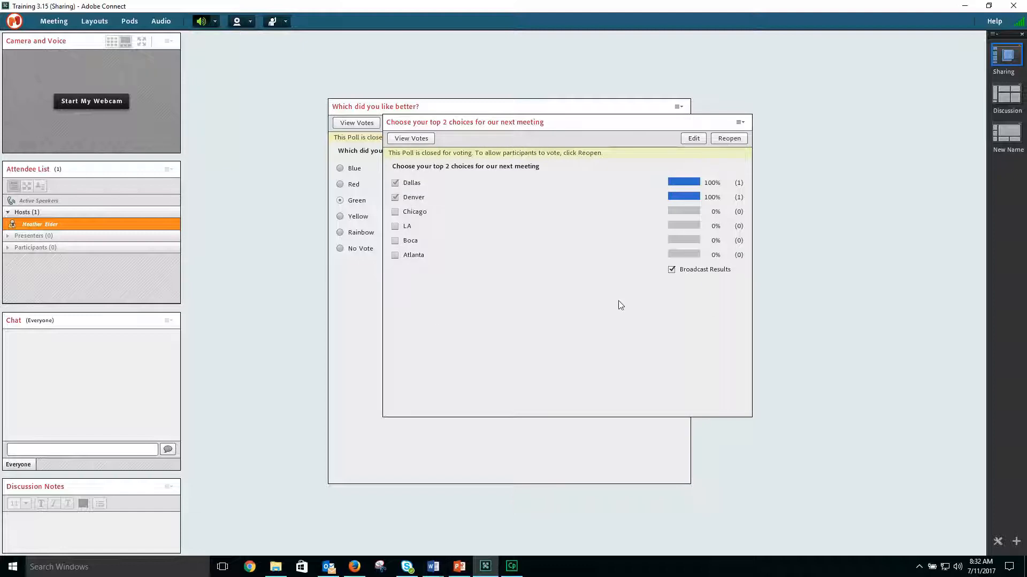
mouse_move(578, 124)
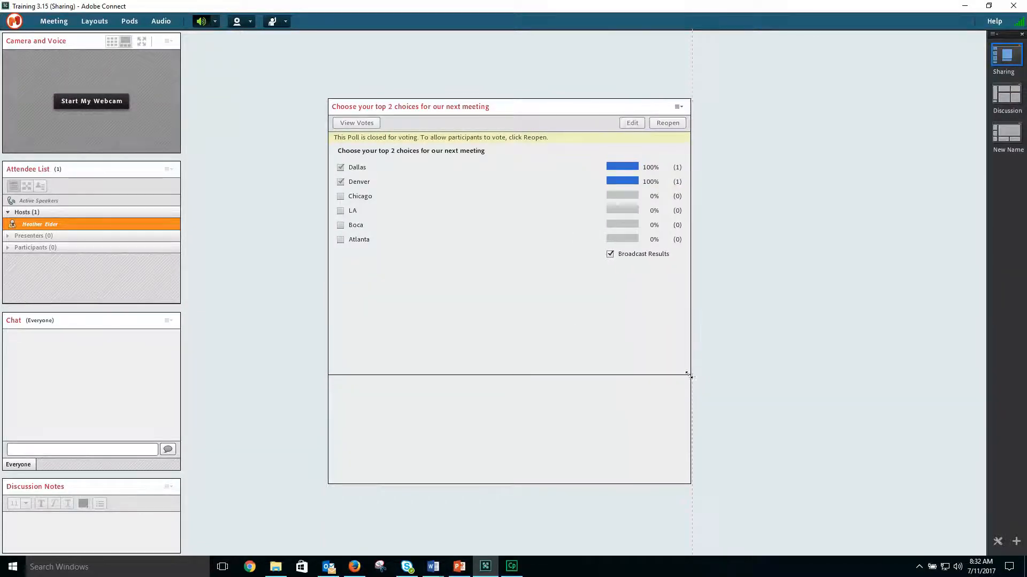
Bring up the Pods menu again to add another poll pod.
left_click(130, 22)
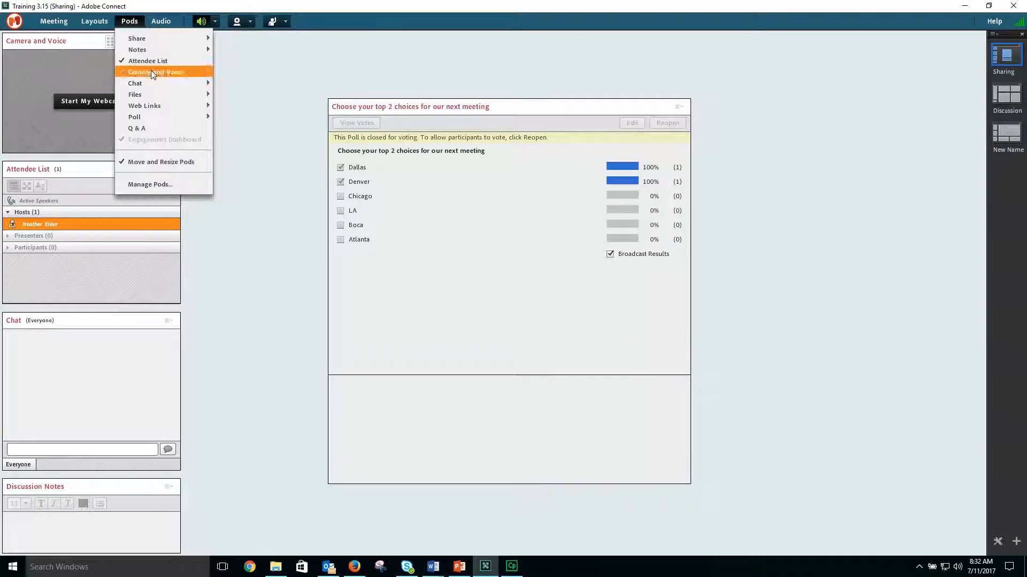
mouse_move(276, 132)
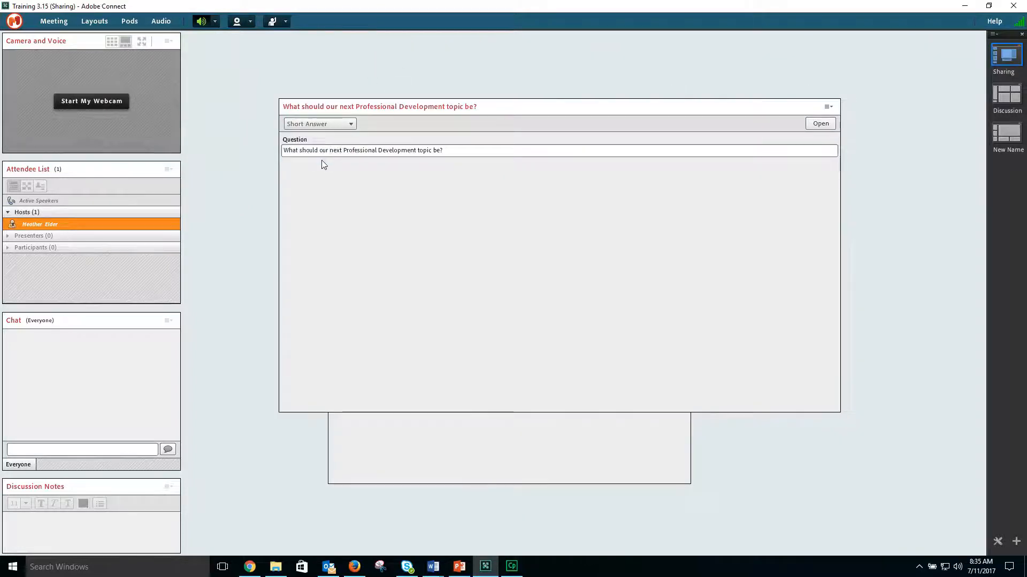
mouse_move(674, 138)
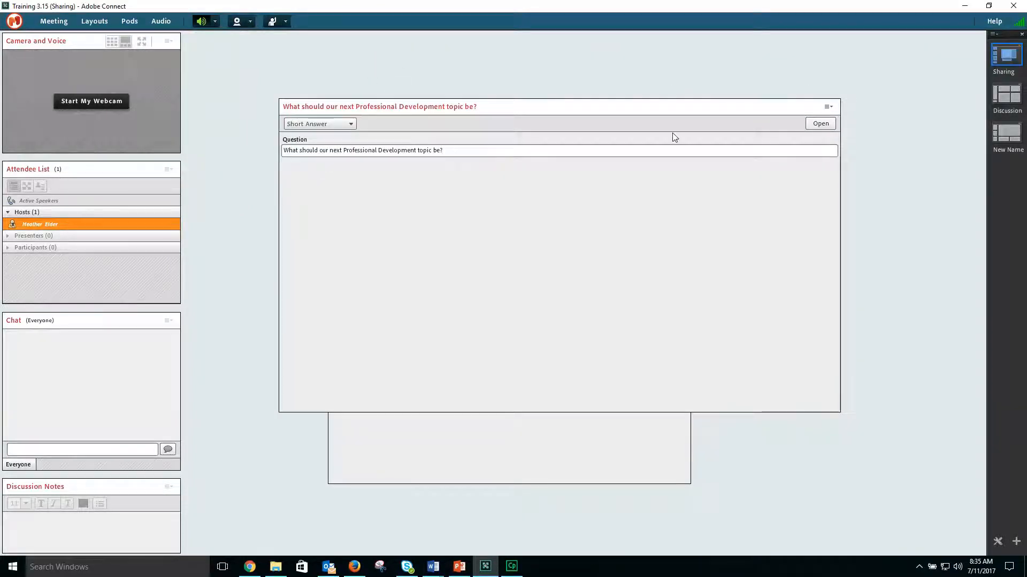
Start the topic poll, submit "Intellectual Intelligence" as the answer, and broadcast results.
left_click(820, 123)
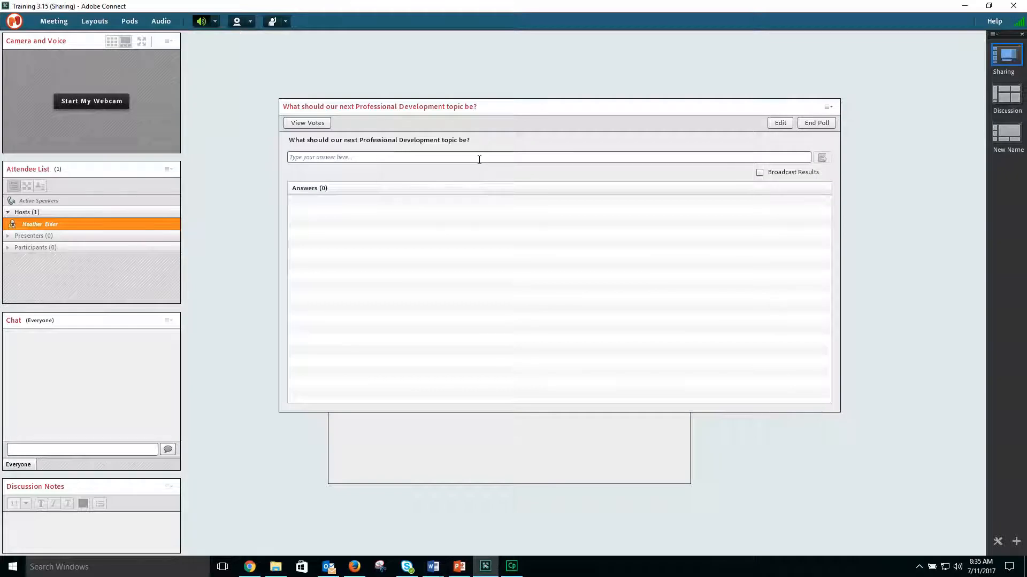
type("Intellectual Intelligence")
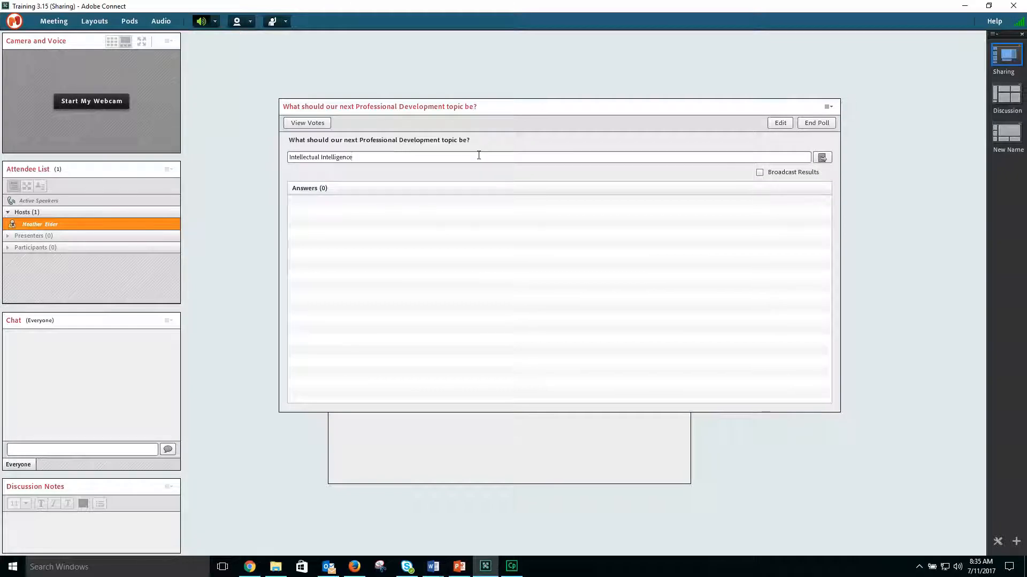
left_click(822, 158)
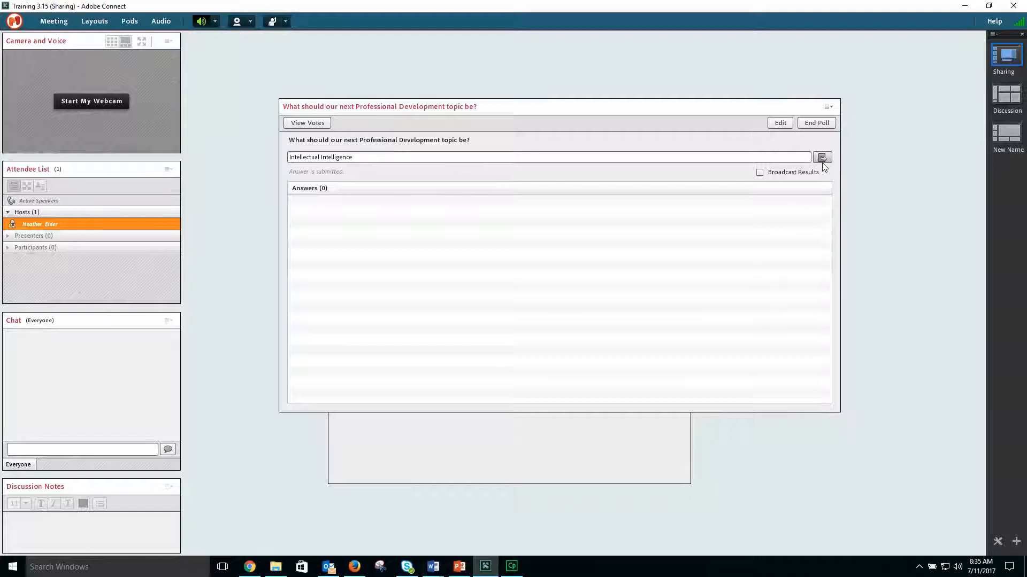
left_click(822, 157)
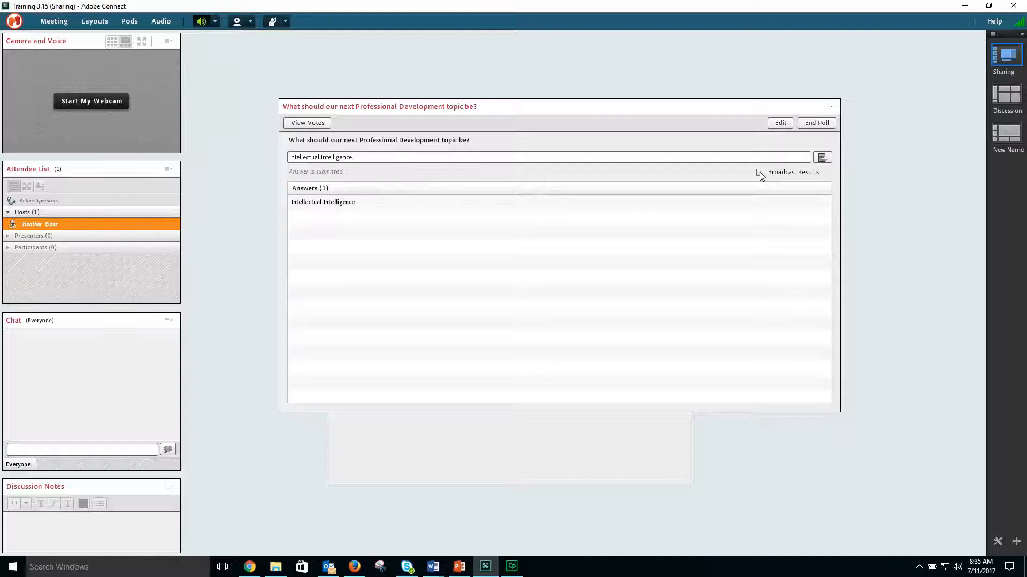
left_click(759, 172)
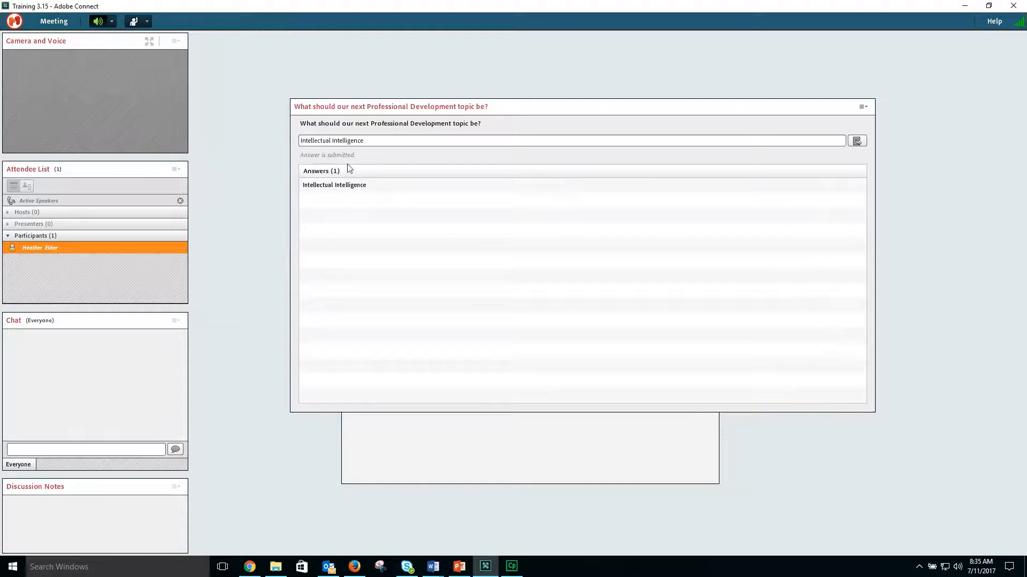
mouse_move(383, 394)
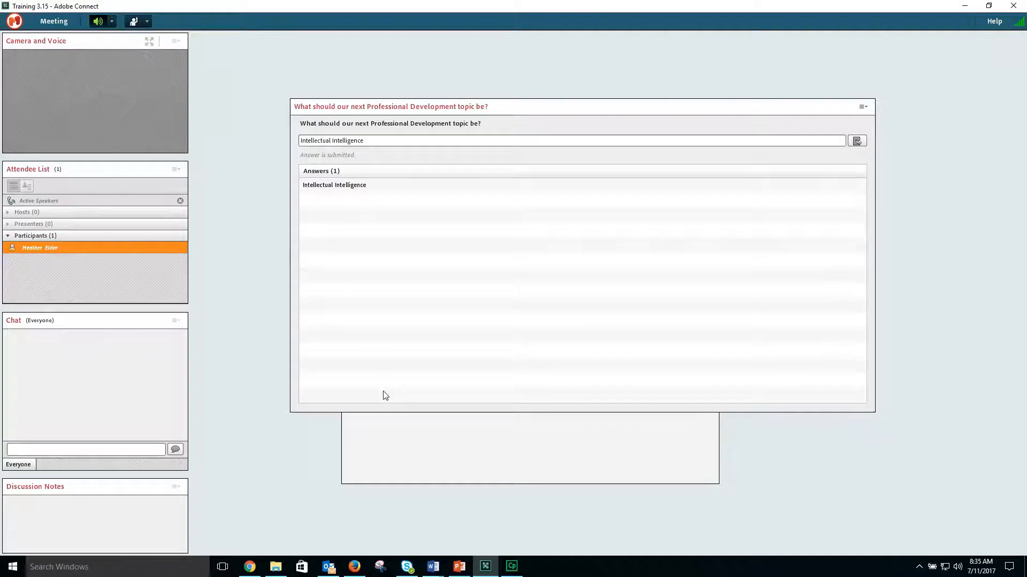
mouse_move(619, 247)
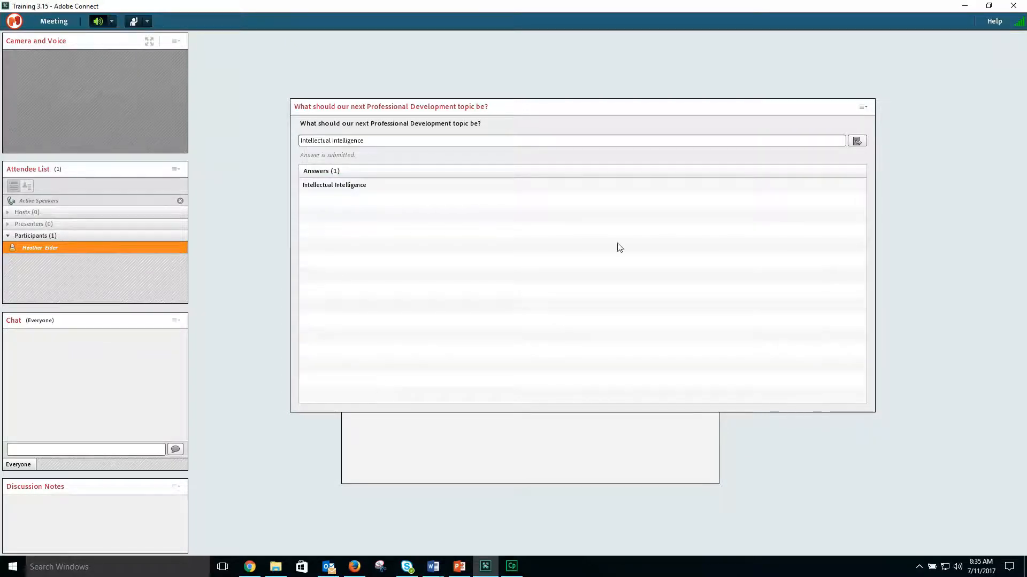
mouse_move(220, 161)
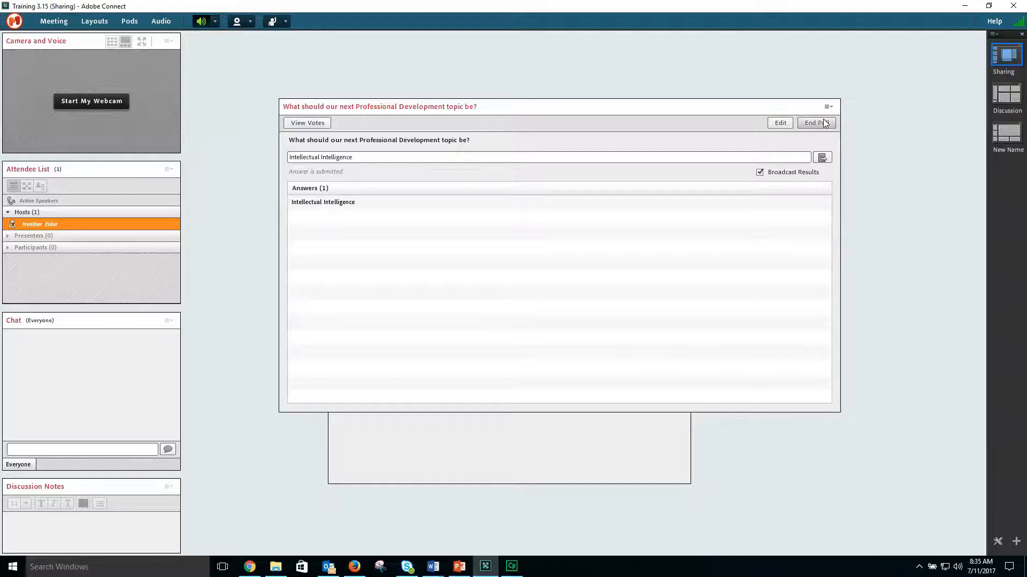
End the Professional Development topic poll, keeping its answer broadcast.
left_click(815, 122)
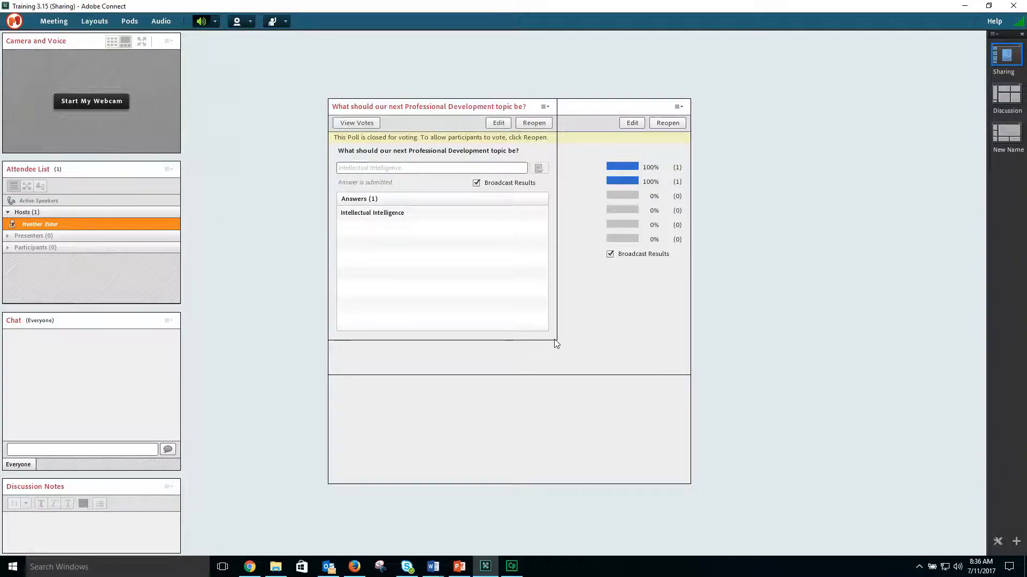
Switch the meeting room to Full Screen from the Meeting menu.
left_click(54, 21)
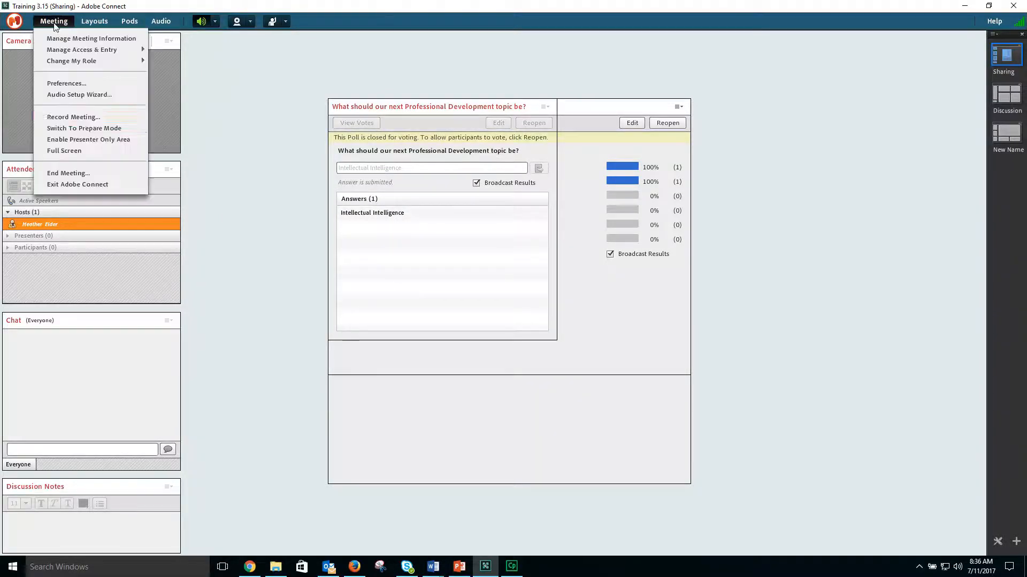
mouse_move(64, 151)
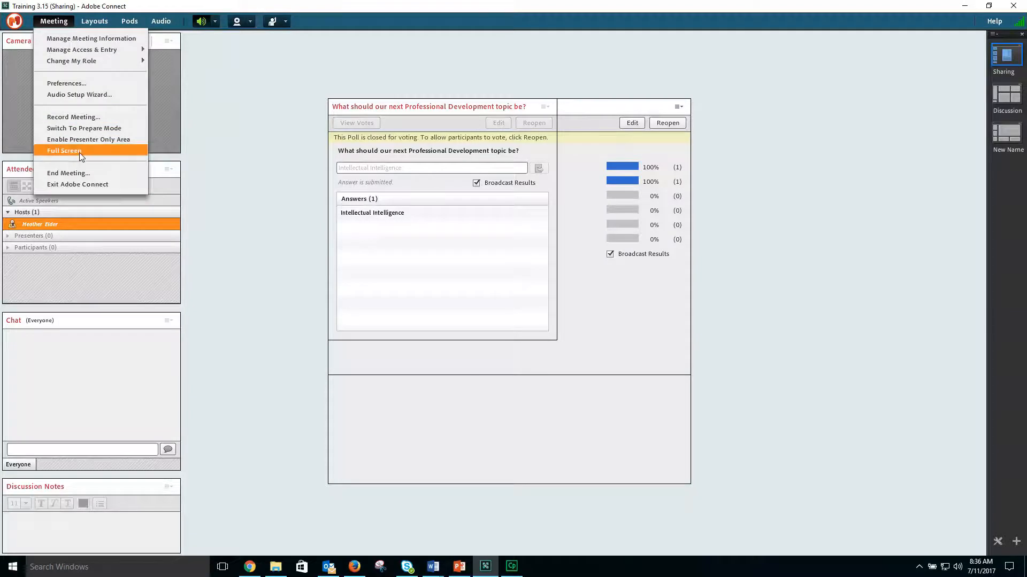
left_click(63, 151)
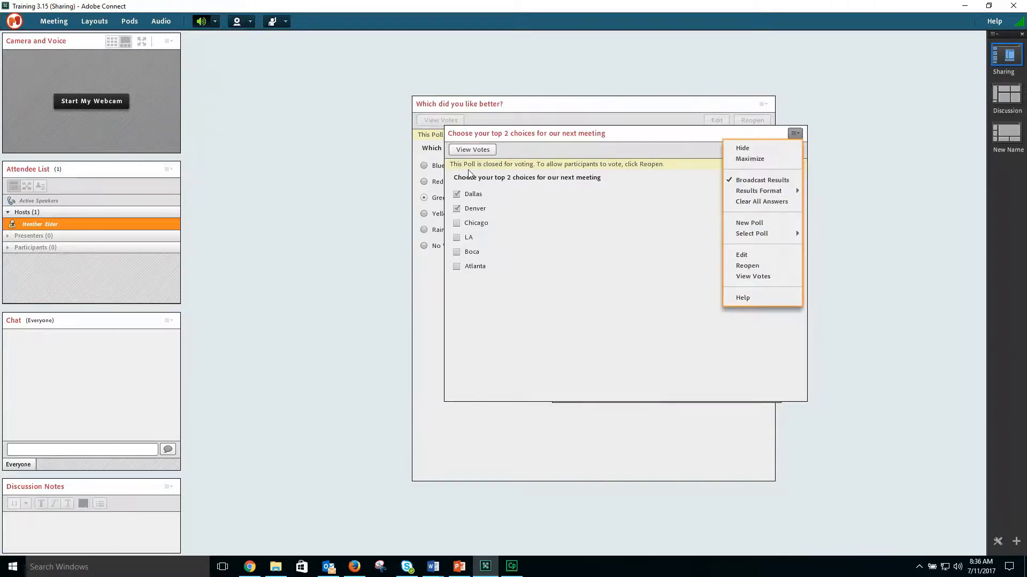
mouse_move(506, 174)
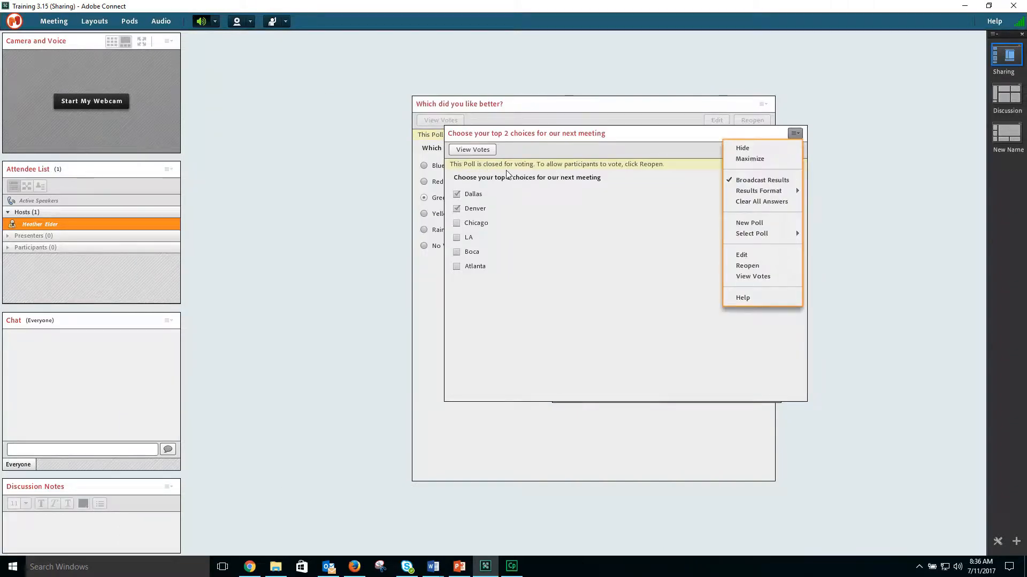
mouse_move(759, 190)
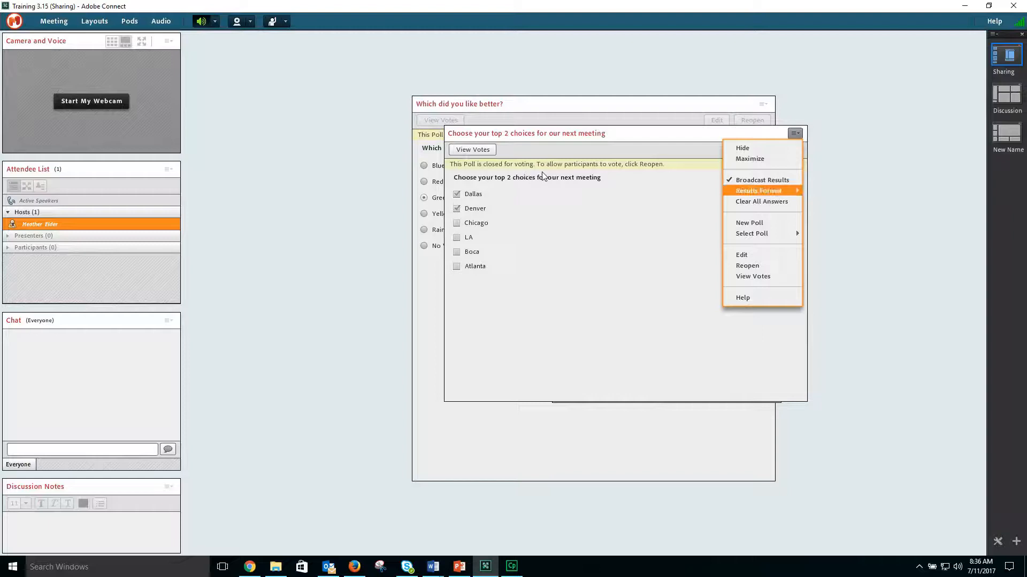
left_click(759, 191)
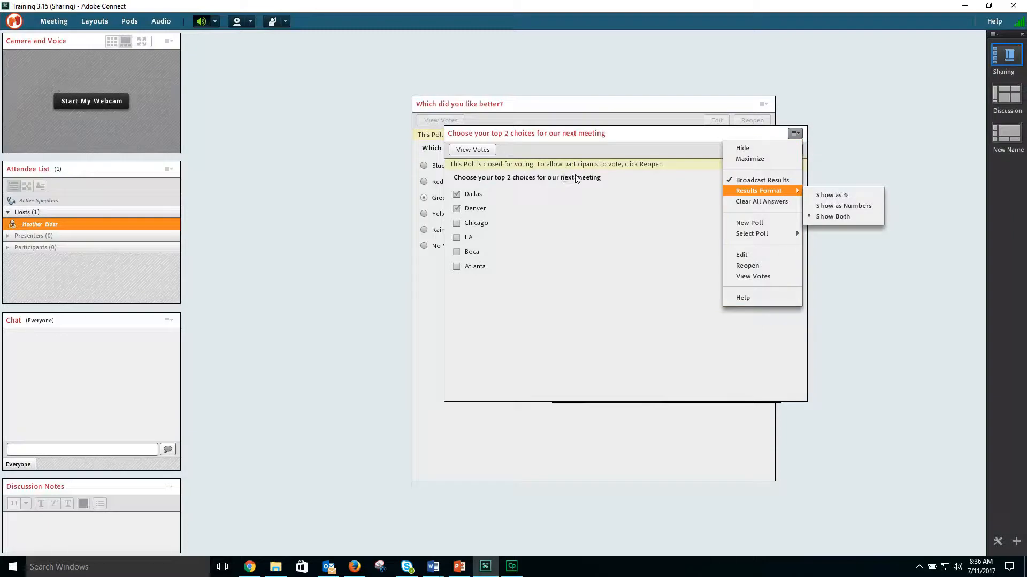
mouse_move(605, 182)
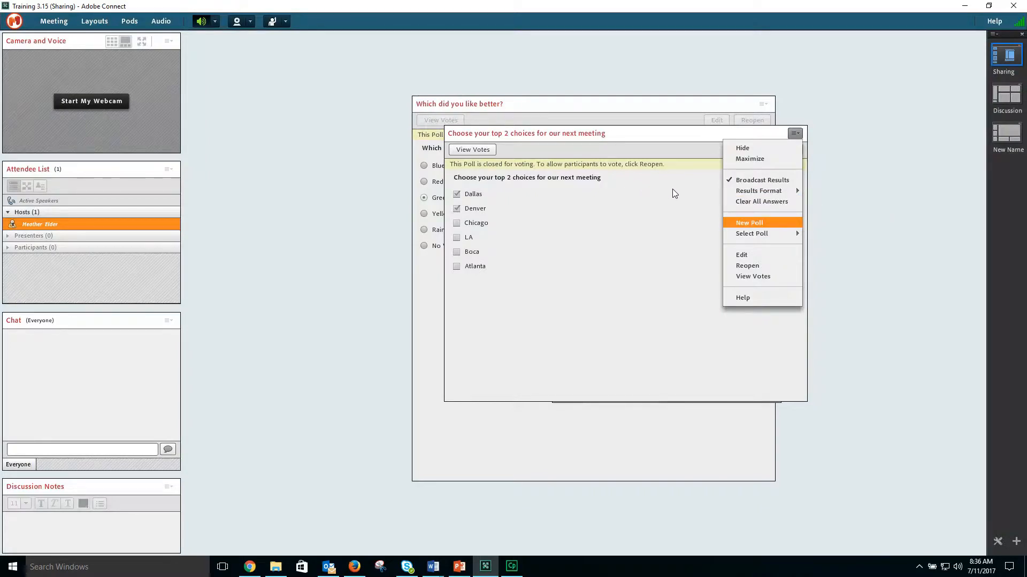
mouse_move(696, 200)
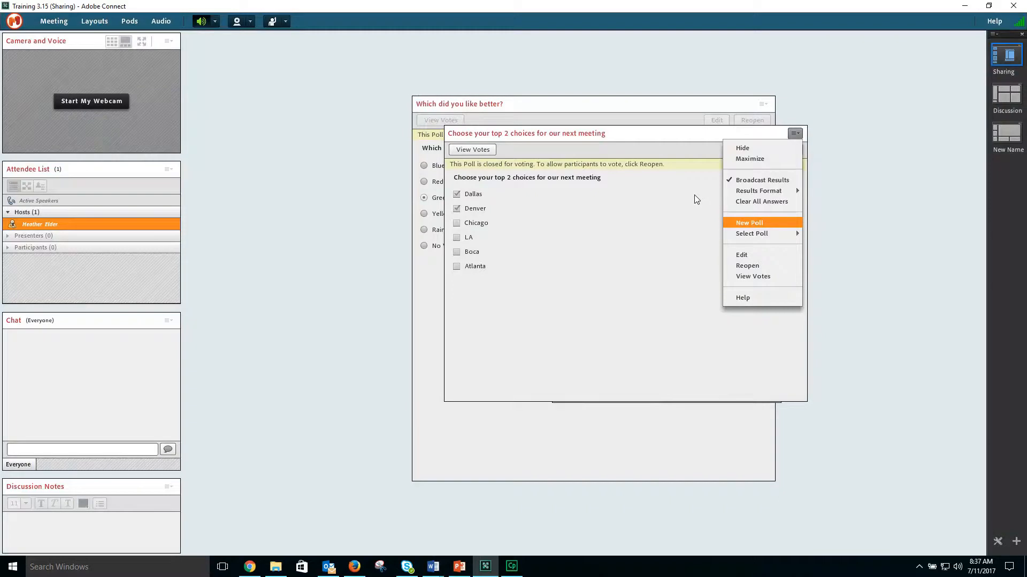
mouse_move(716, 207)
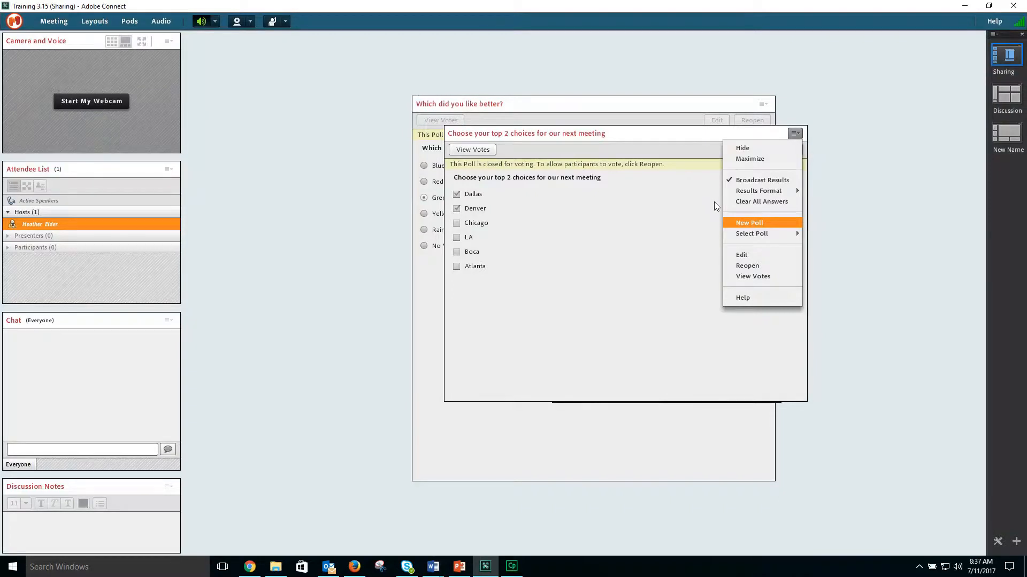
mouse_move(731, 214)
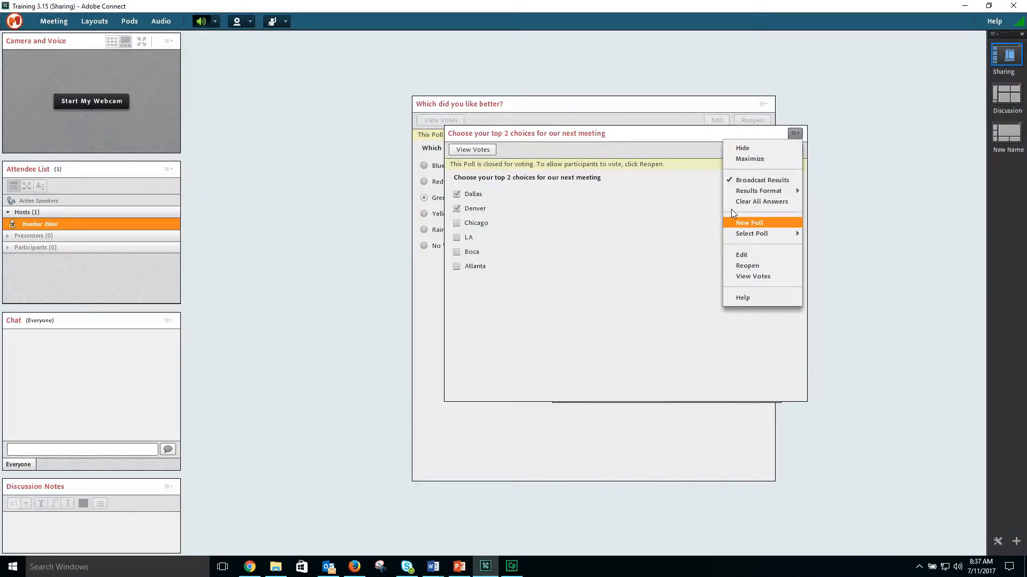
mouse_move(747, 221)
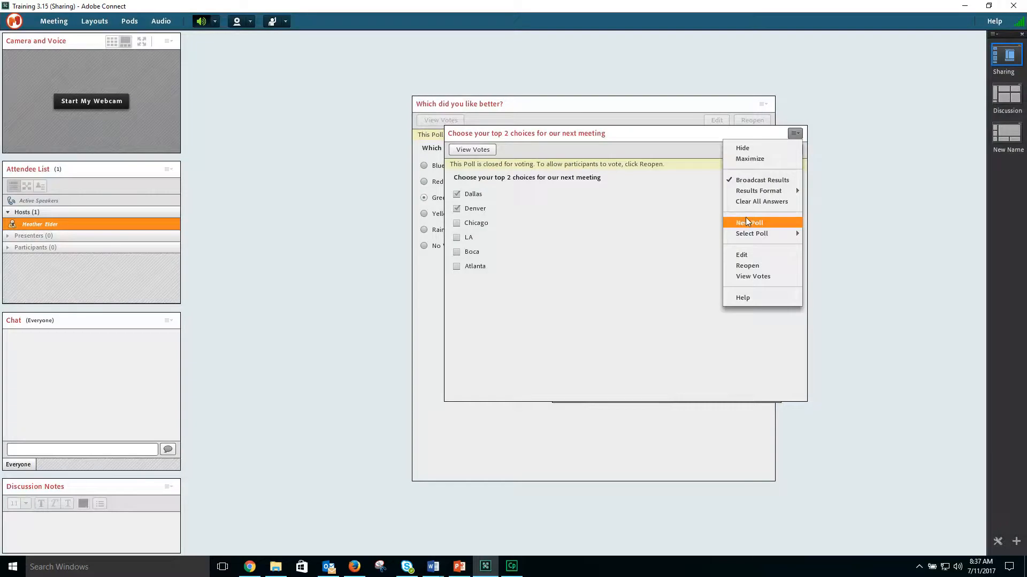
mouse_move(751, 234)
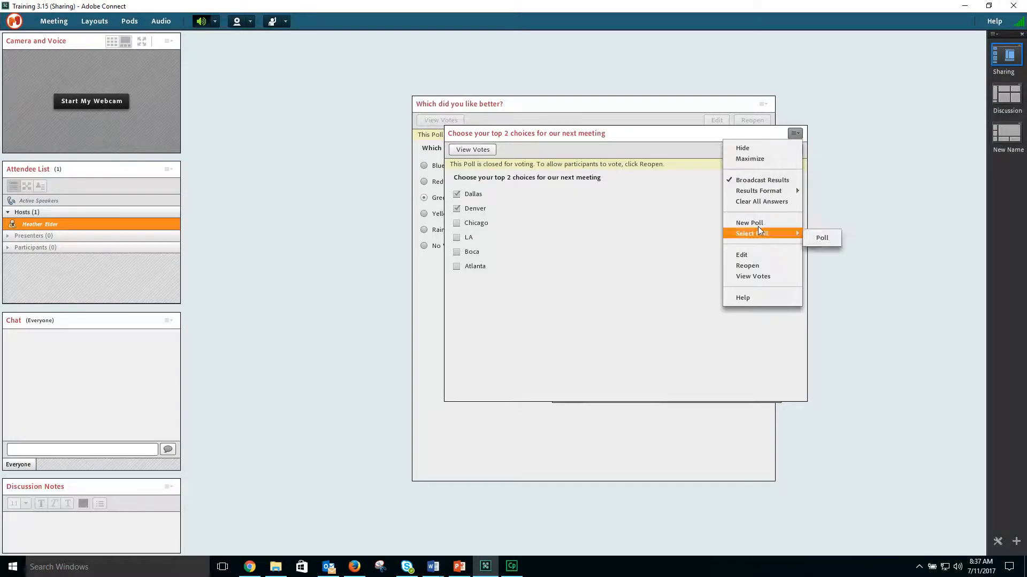
mouse_move(768, 237)
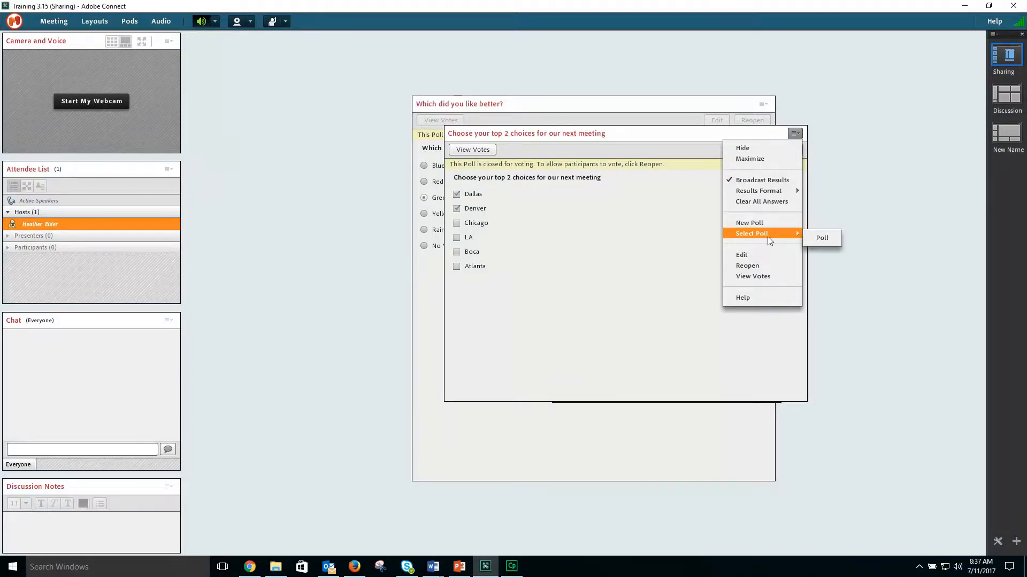
mouse_move(775, 251)
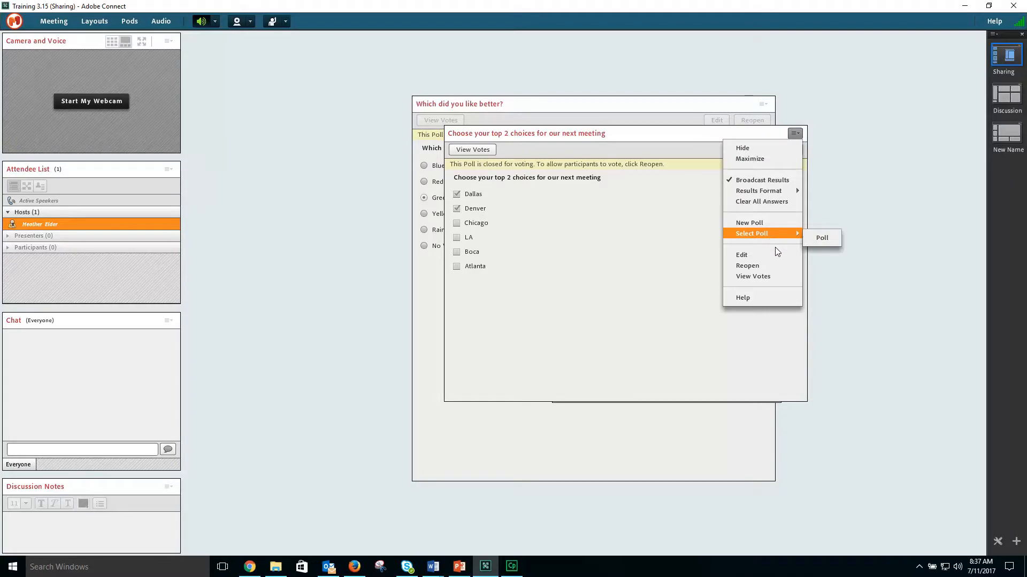
mouse_move(781, 263)
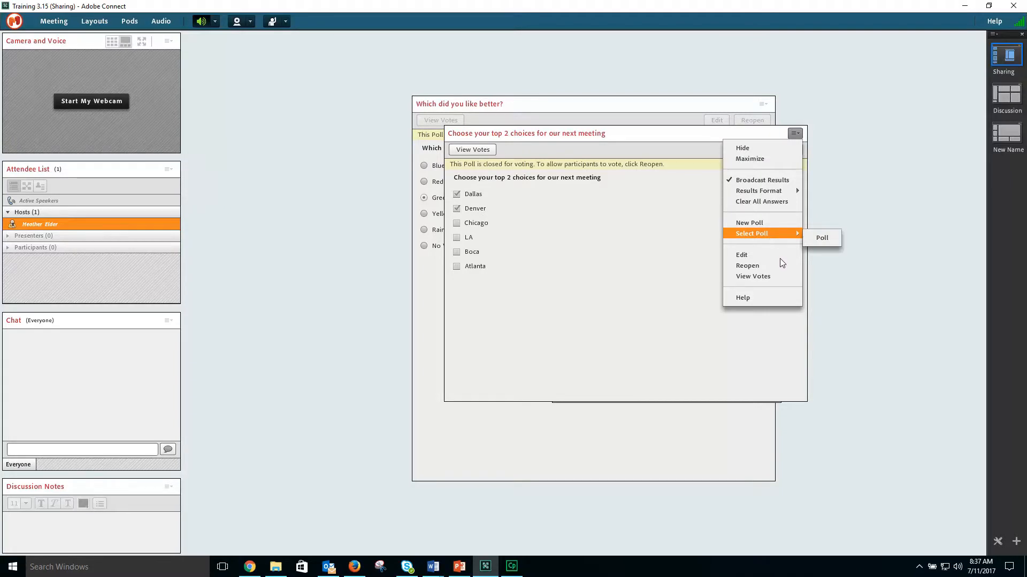
mouse_move(783, 275)
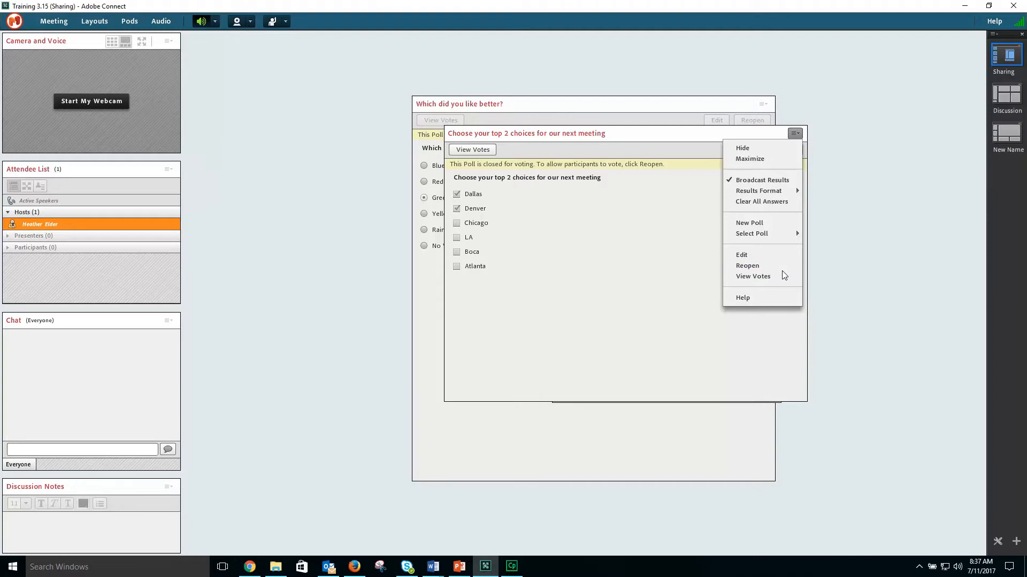
mouse_move(753, 276)
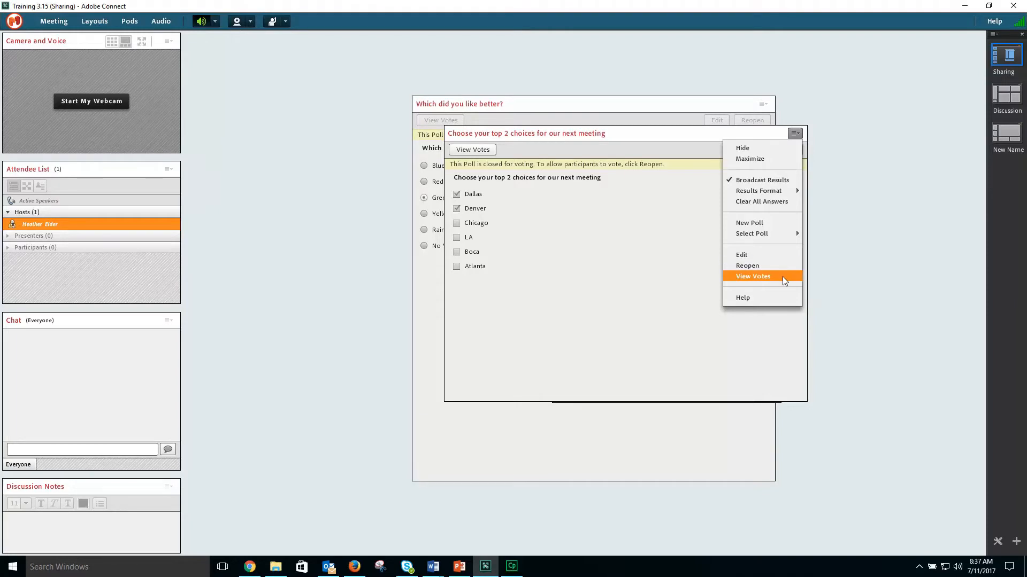
left_click(752, 276)
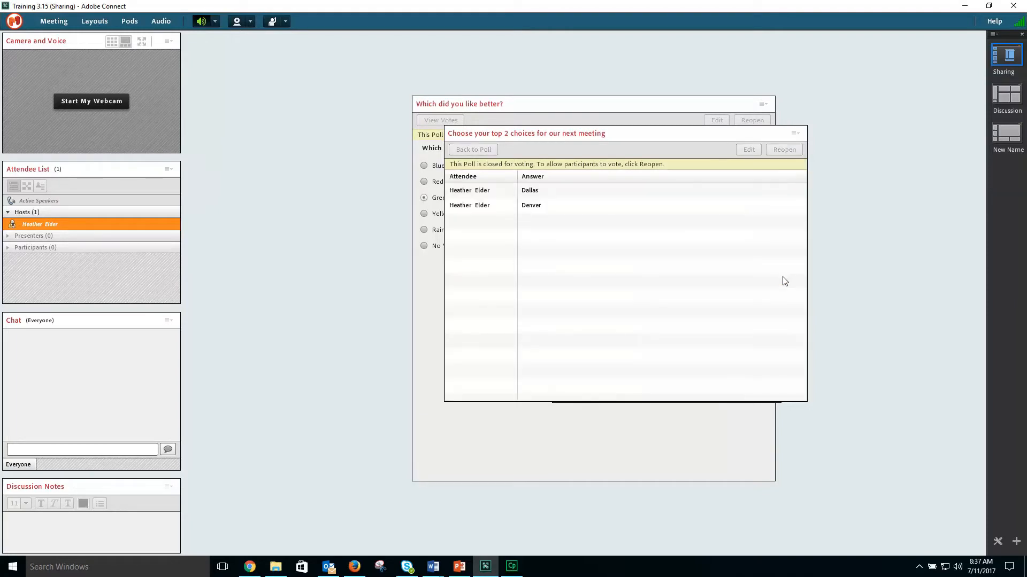